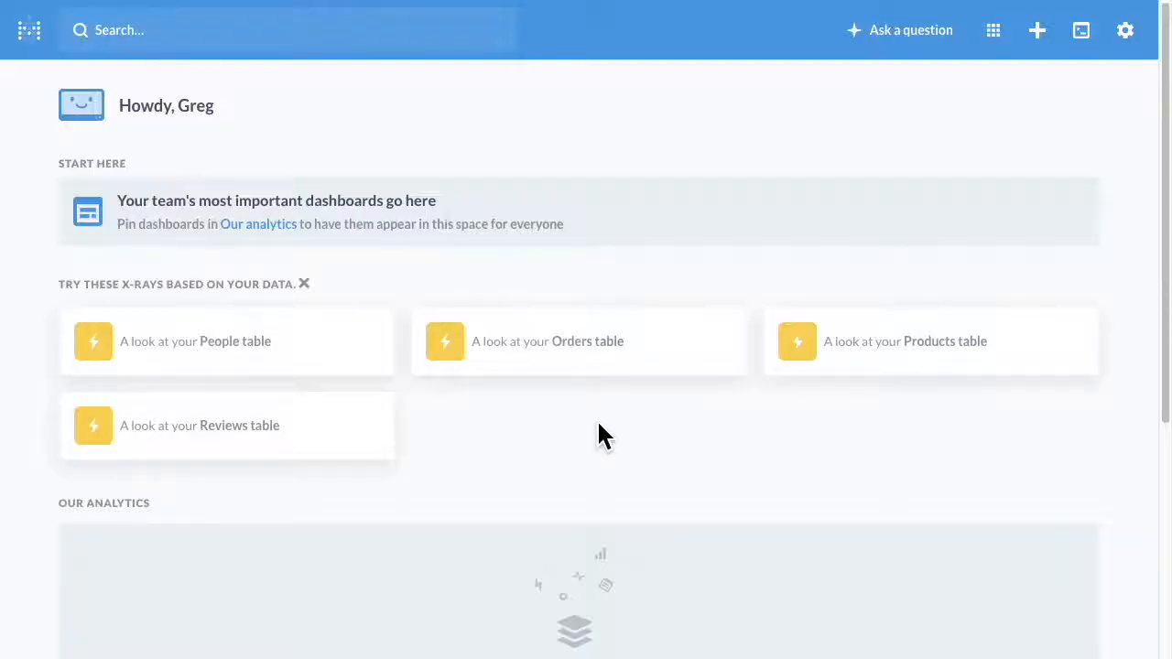
Step: Run a new SQL question 'select count(*) from PEOPLE', returning 2,500
{"action": "left_click", "coordinate": [910, 29]}
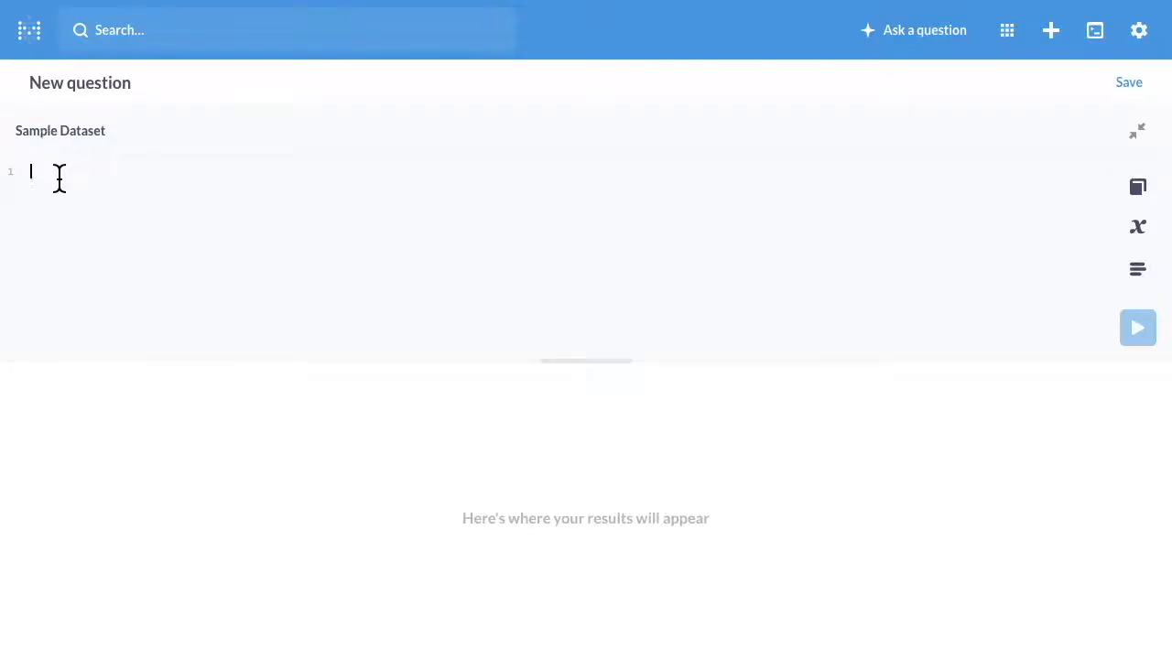
{"action": "type", "text": "select count(*) from PEOPLE"}
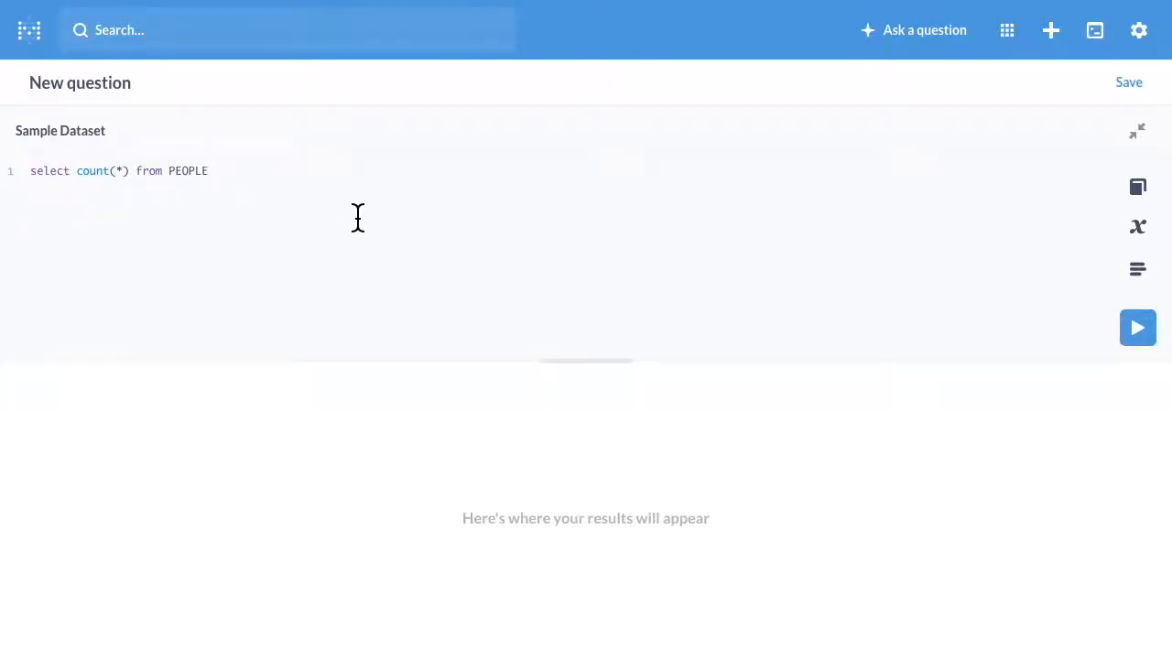
{"action": "mouse_move", "coordinate": [1138, 326]}
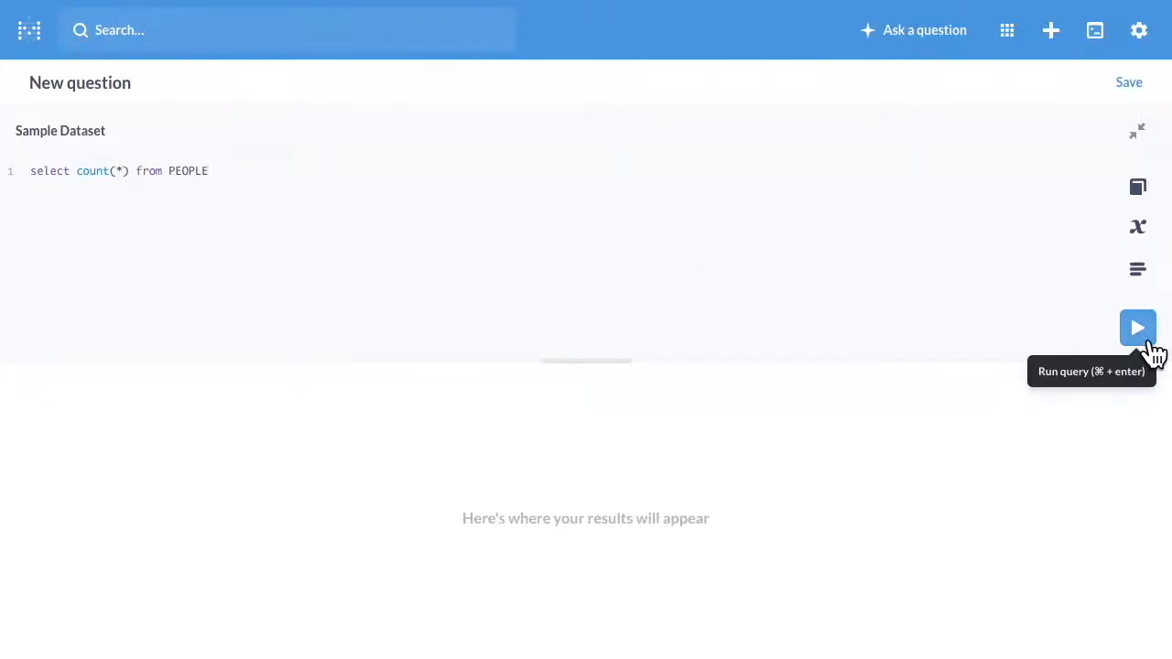
{"action": "left_click", "coordinate": [1138, 326]}
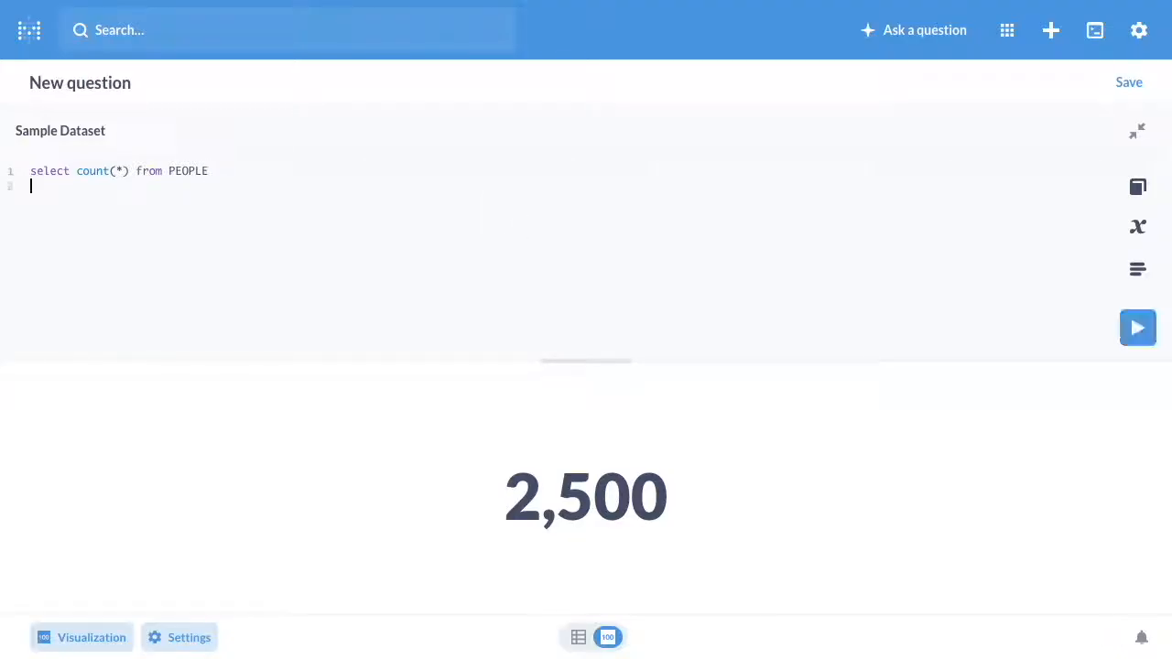
Step: Add where state = 'CA' to the query and run it, giving 90
{"action": "type", "text": "where state = 'CA'"}
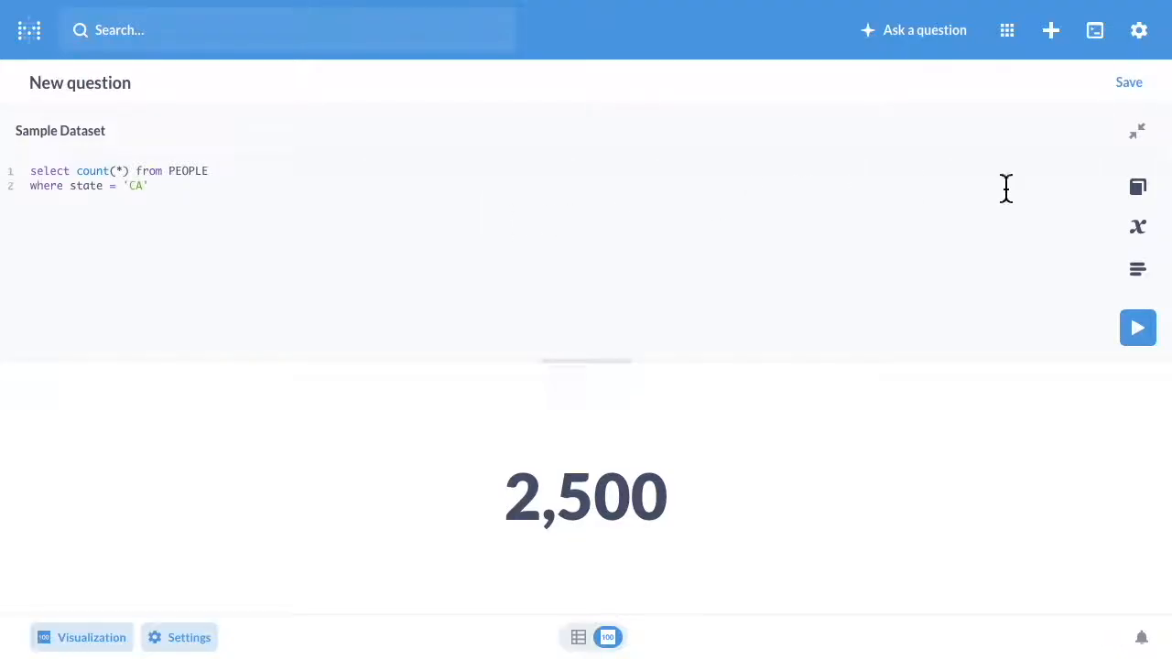
{"action": "left_click", "coordinate": [1139, 326]}
{"action": "type", "text": "{{the_state}}"}
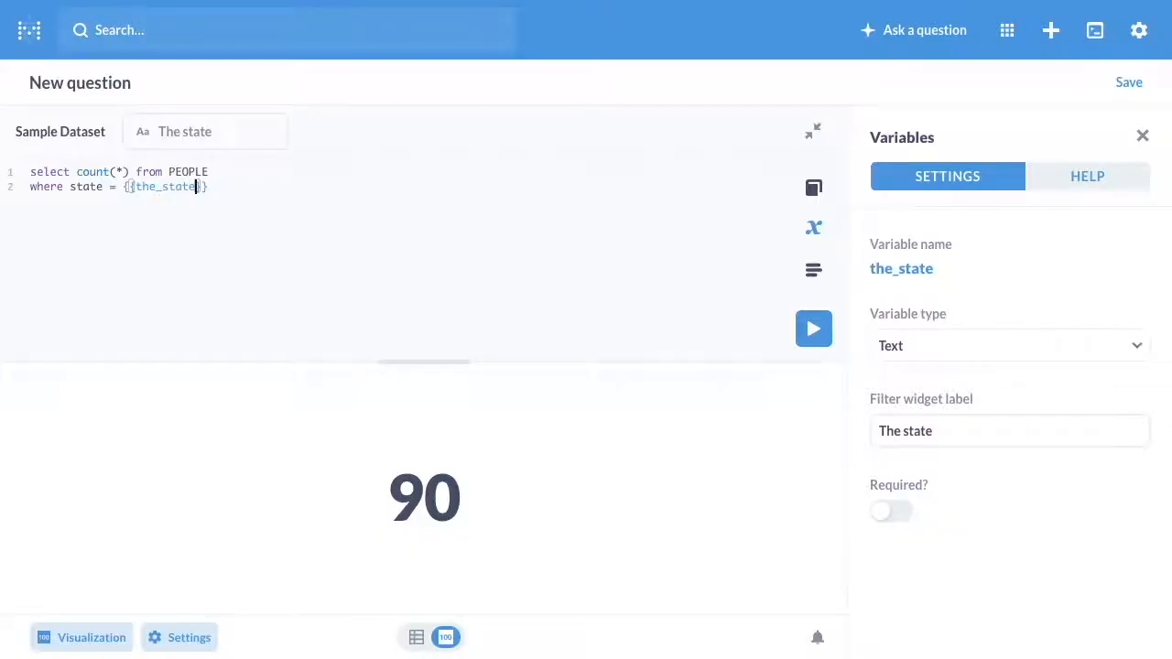
{"action": "mouse_move", "coordinate": [961, 304]}
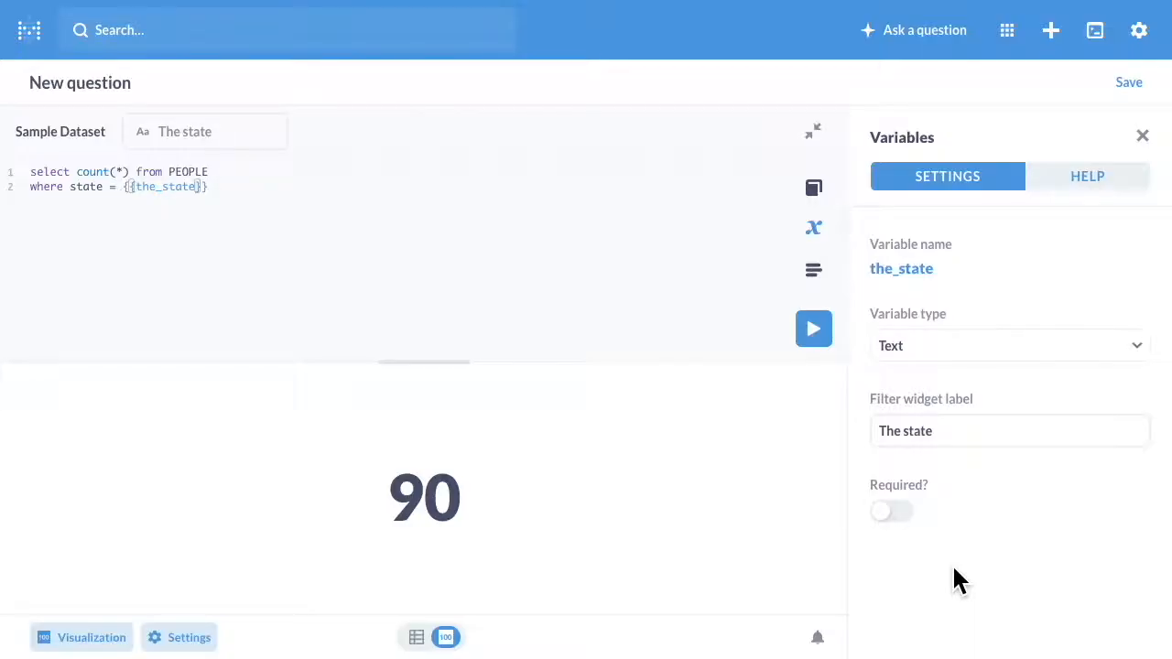
Step: Make the_state required with default CA and rerun for 90
{"action": "left_click", "coordinate": [891, 511]}
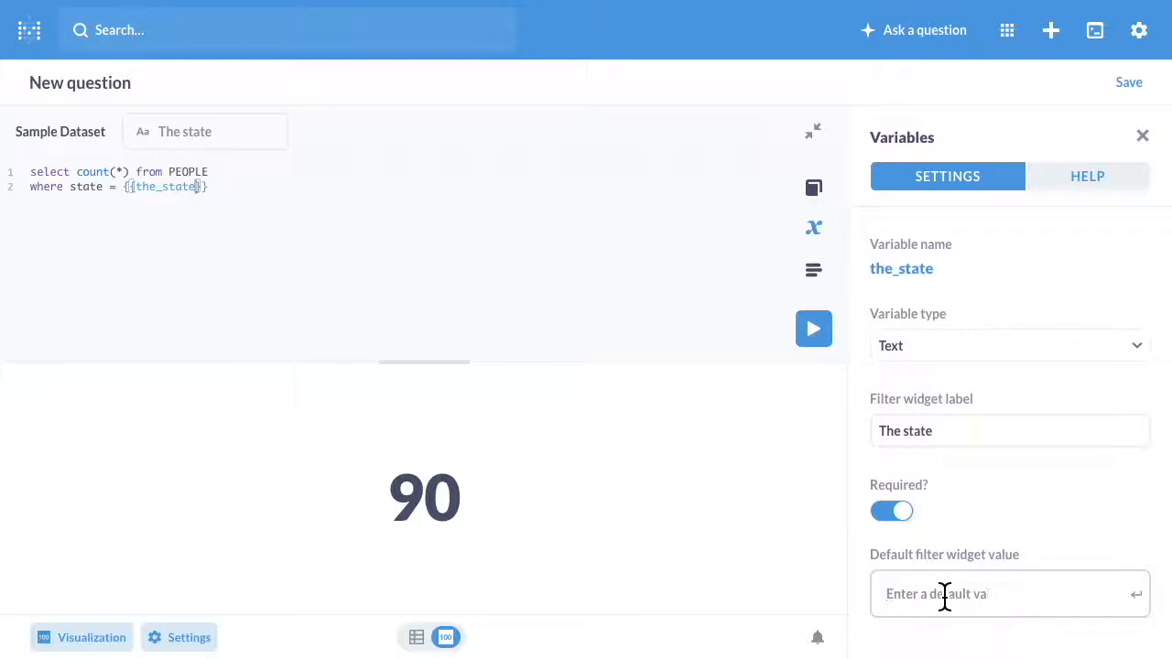
{"action": "type", "text": "CA"}
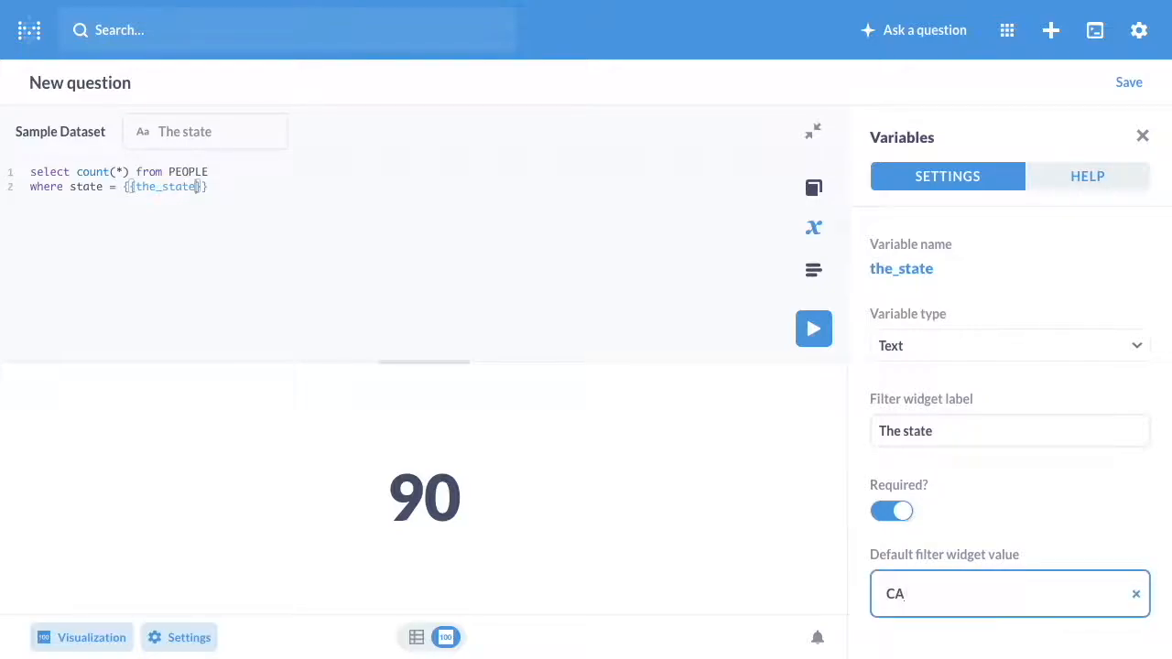
{"action": "mouse_move", "coordinate": [813, 328]}
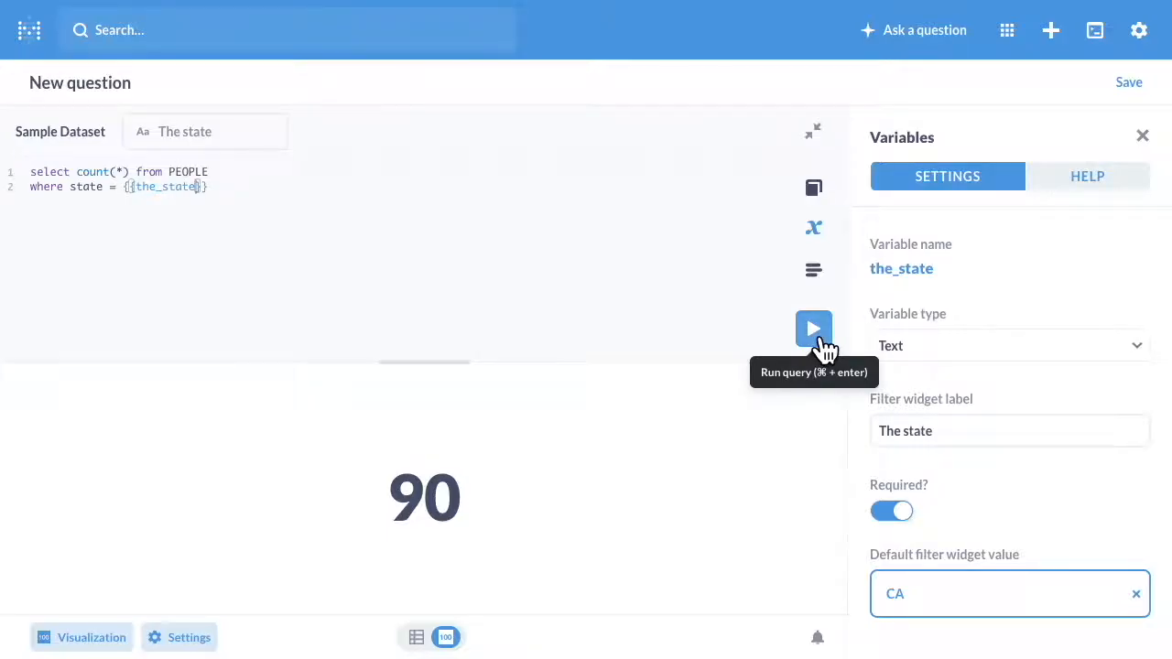
{"action": "left_click", "coordinate": [813, 330]}
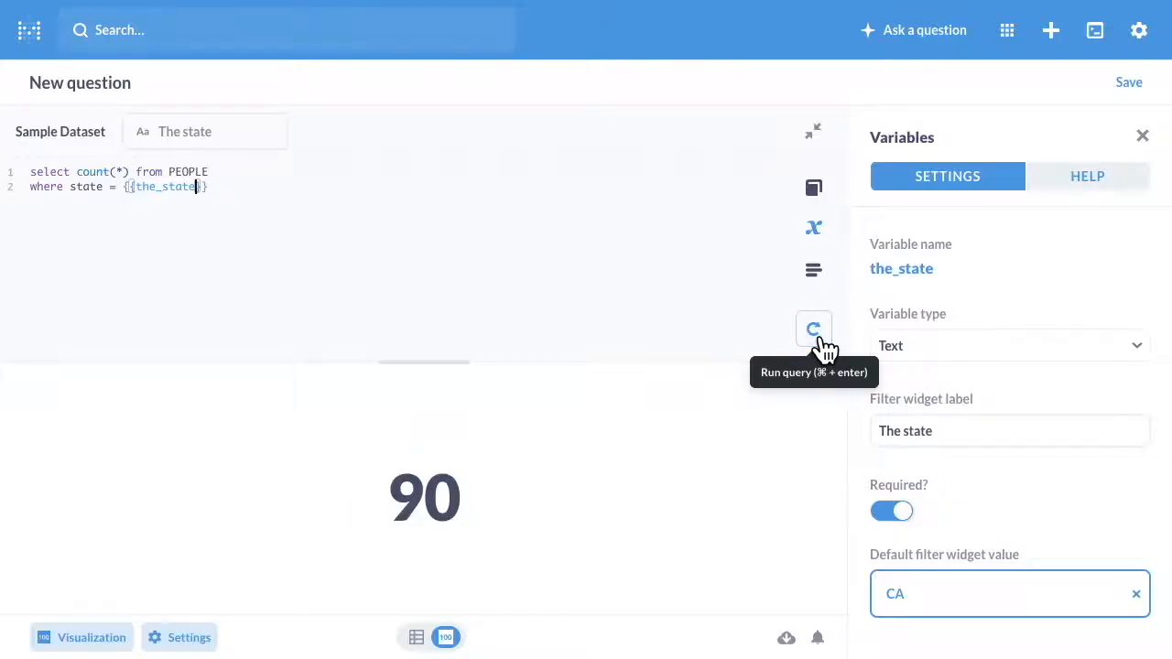
{"action": "mouse_move", "coordinate": [331, 227]}
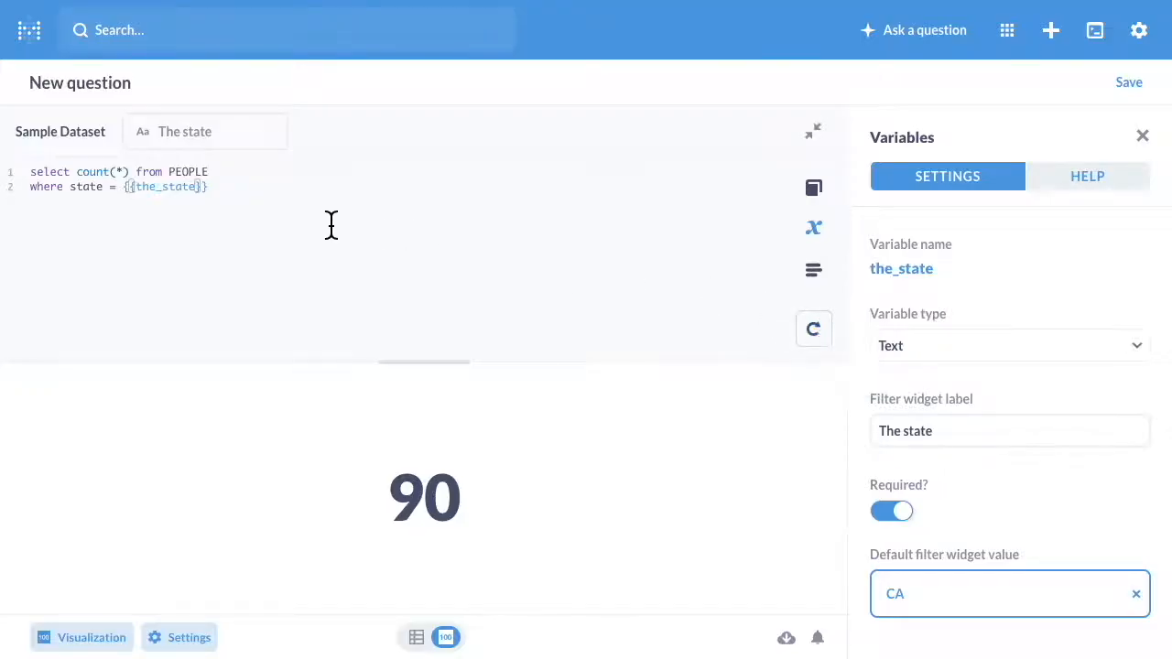
Step: Enter WA in The state widget and rerun, getting 41
{"action": "left_click", "coordinate": [206, 132]}
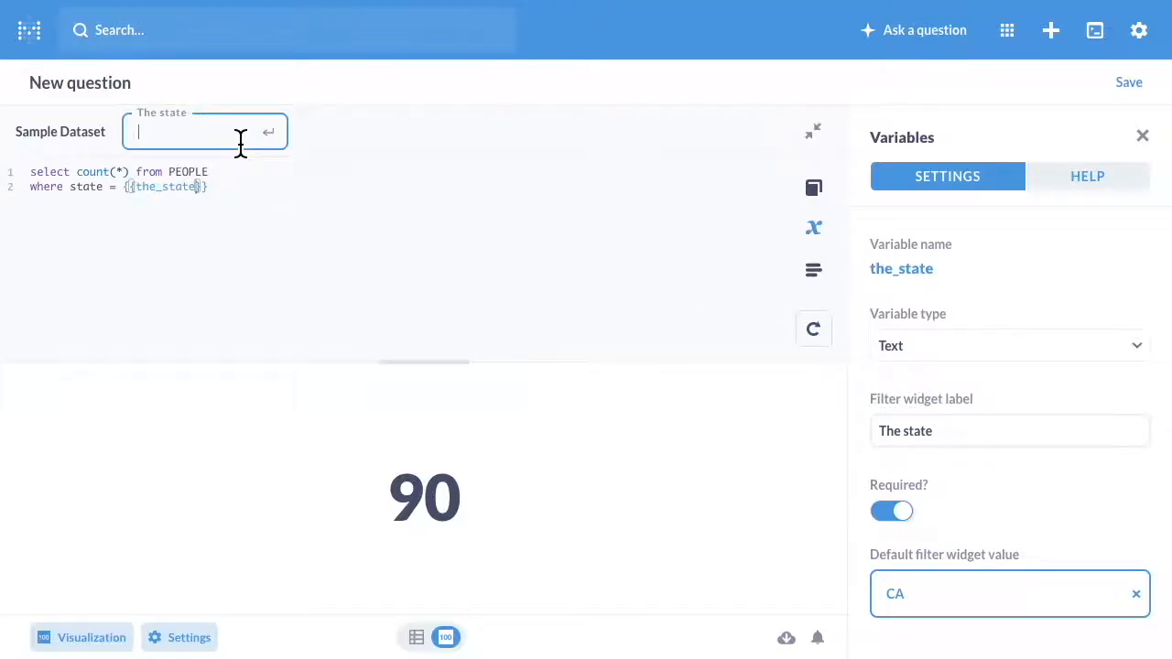
{"action": "type", "text": "WA"}
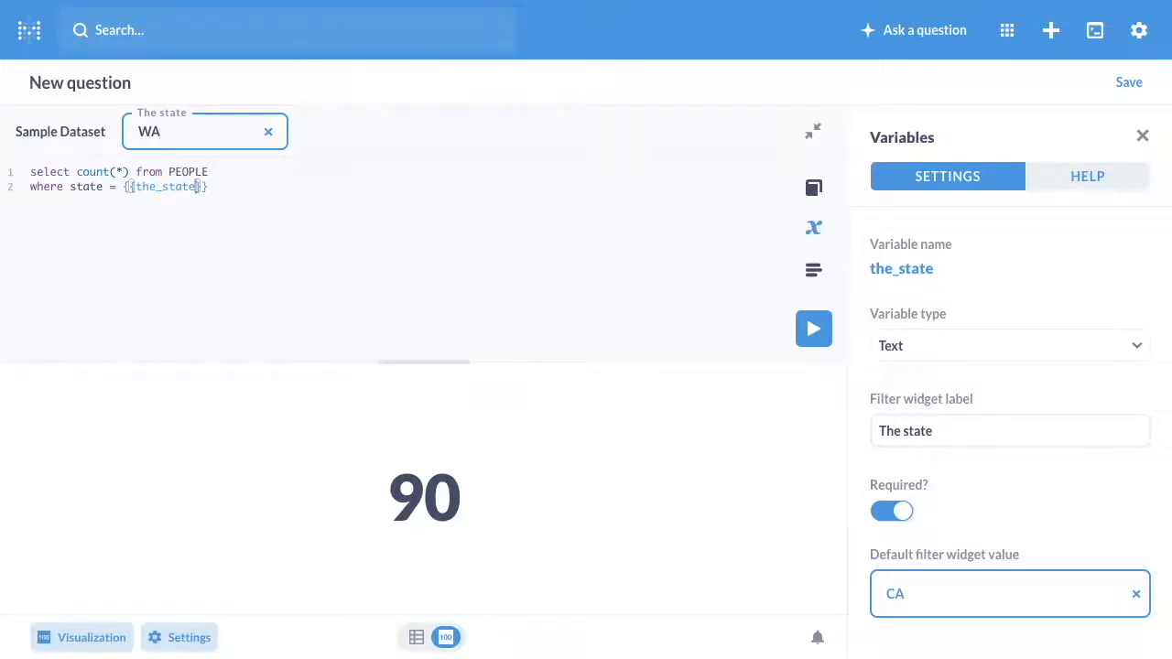
{"action": "mouse_move", "coordinate": [813, 330]}
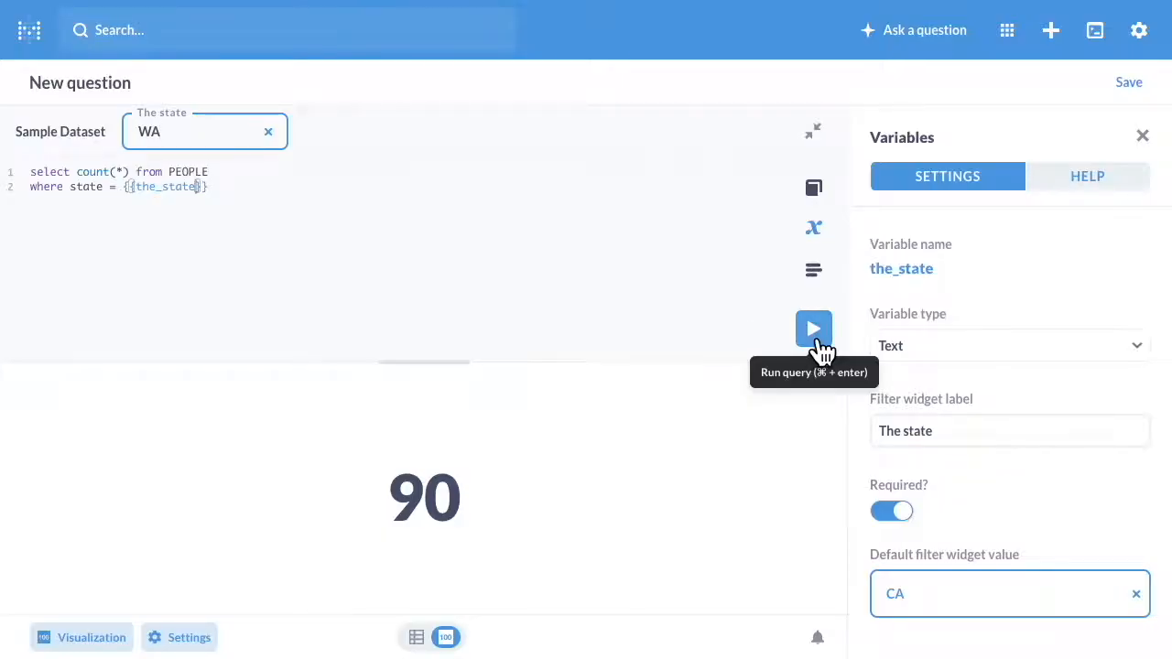
{"action": "left_click", "coordinate": [813, 329]}
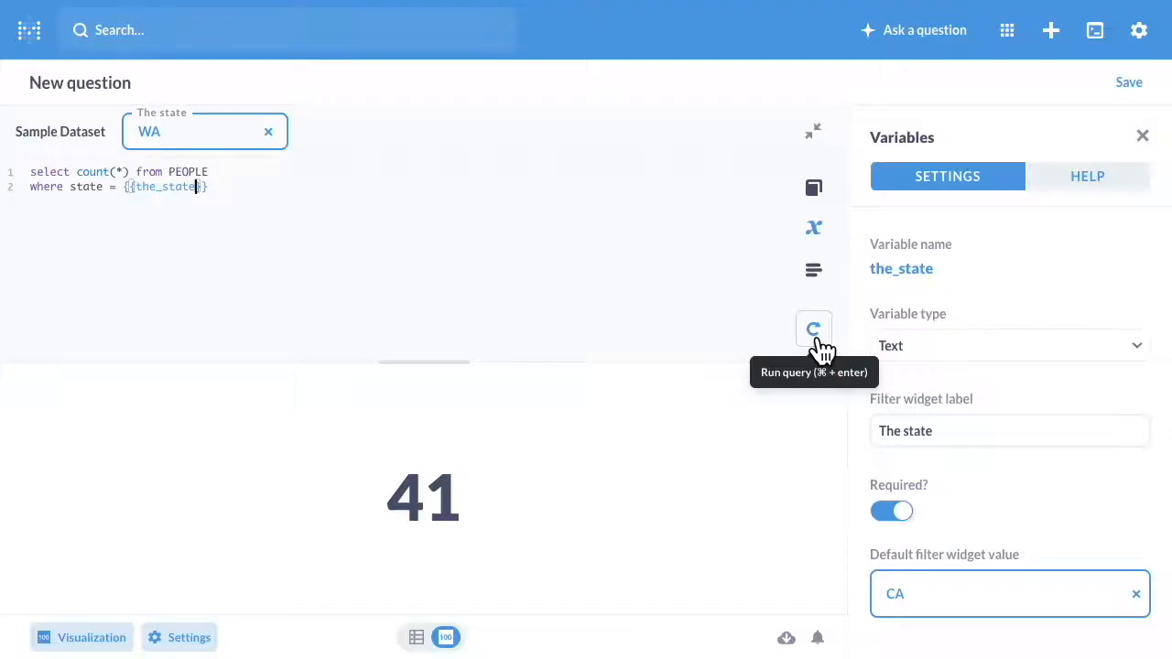
{"action": "mouse_move", "coordinate": [1158, 95]}
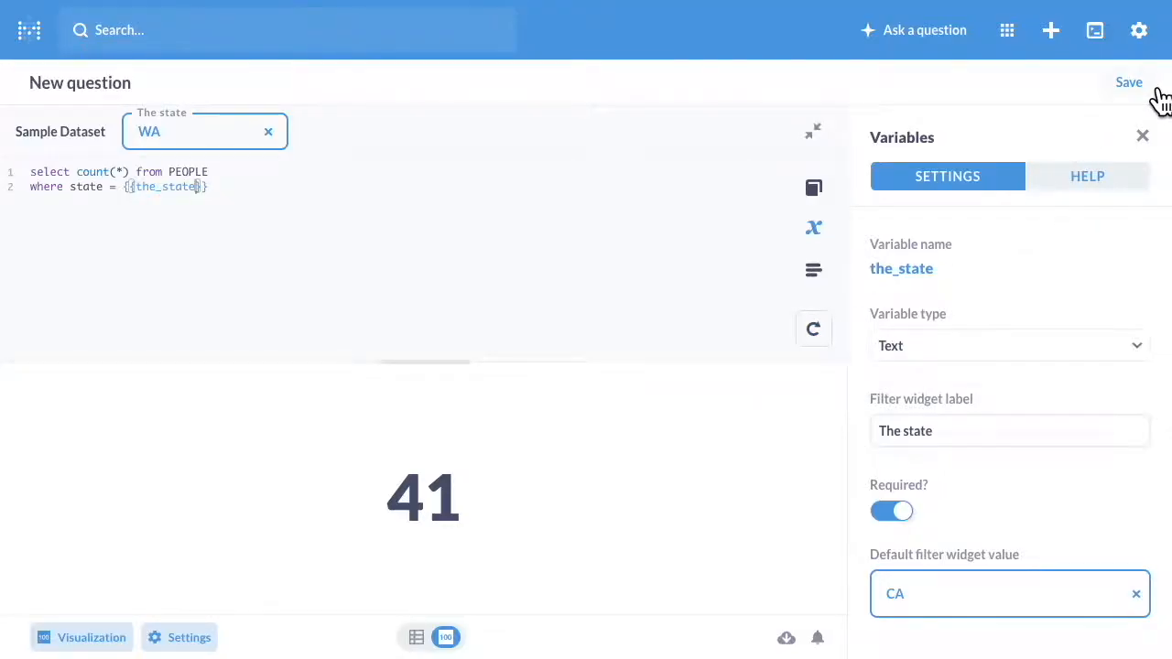
Step: Save the question as 'customers per state' and agree to add it to a dashboard
{"action": "left_click", "coordinate": [1128, 83]}
{"action": "type", "text": "customers per state"}
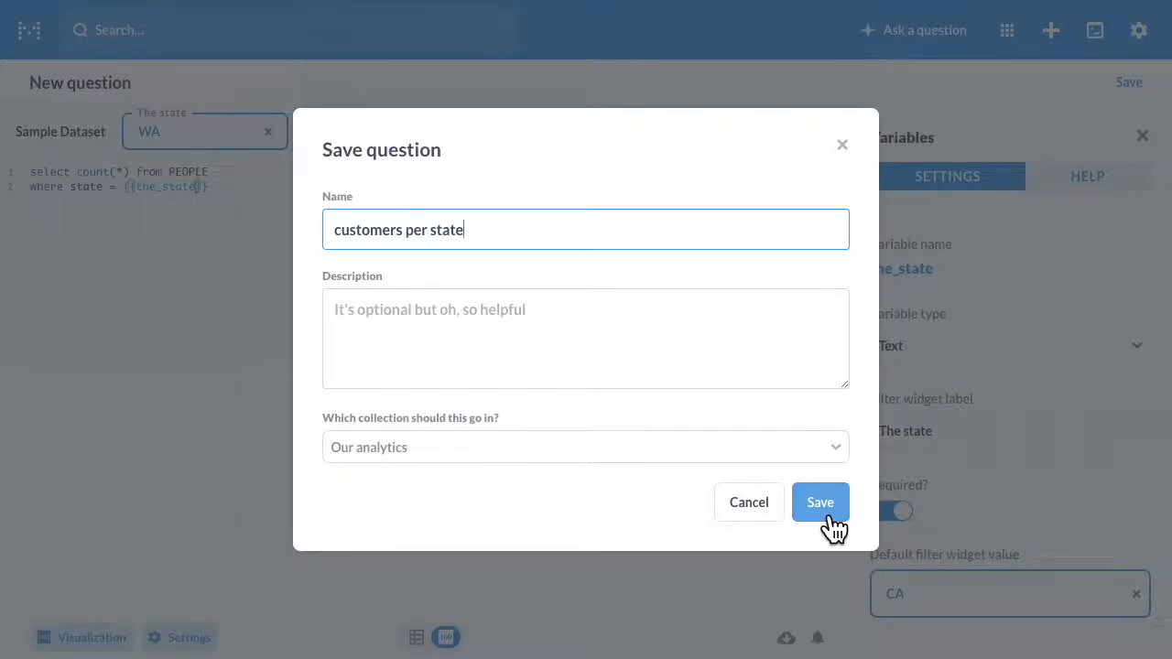
{"action": "left_click", "coordinate": [820, 502]}
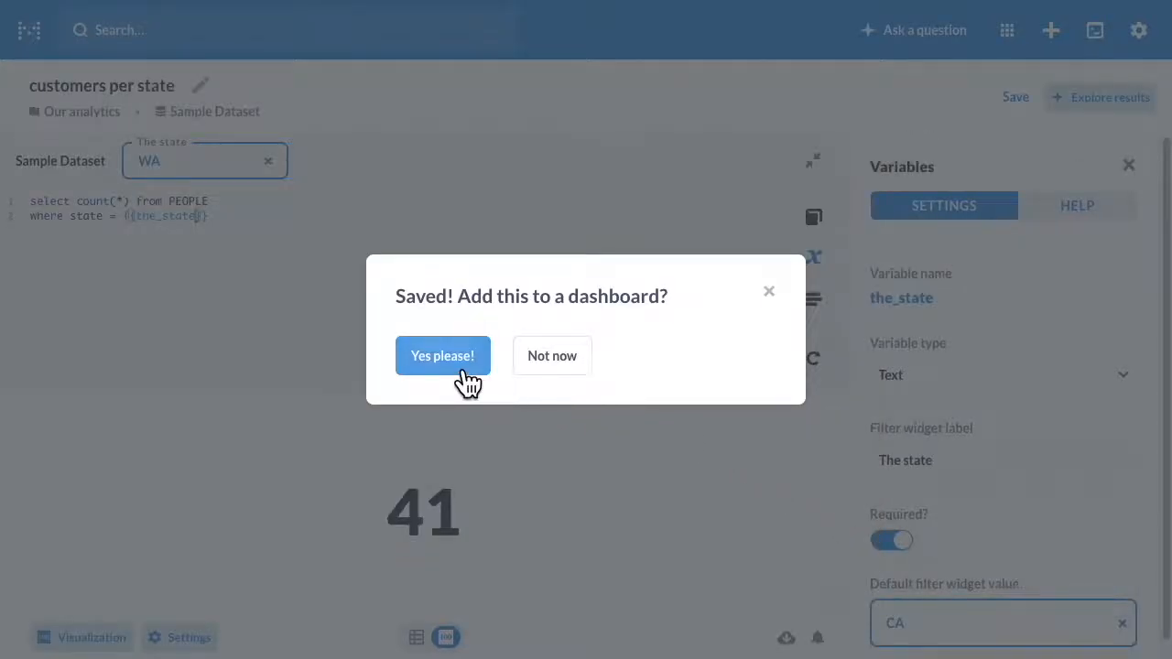
{"action": "left_click", "coordinate": [443, 355]}
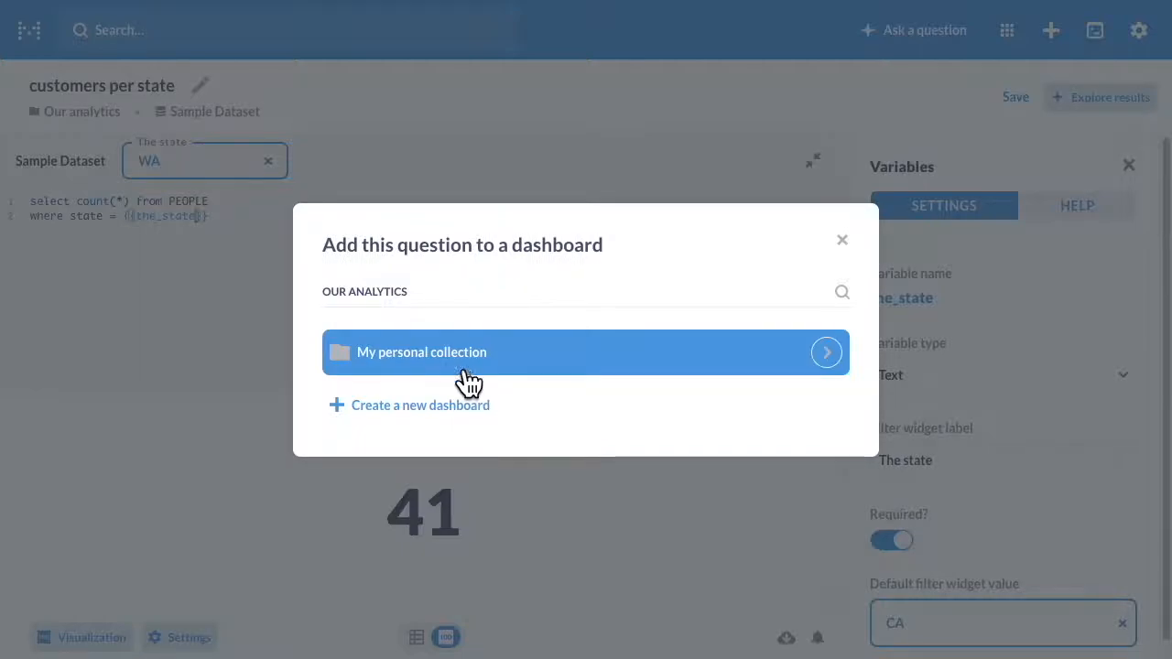
Step: Create a new dashboard named 'demo' holding the question
{"action": "left_click", "coordinate": [419, 405]}
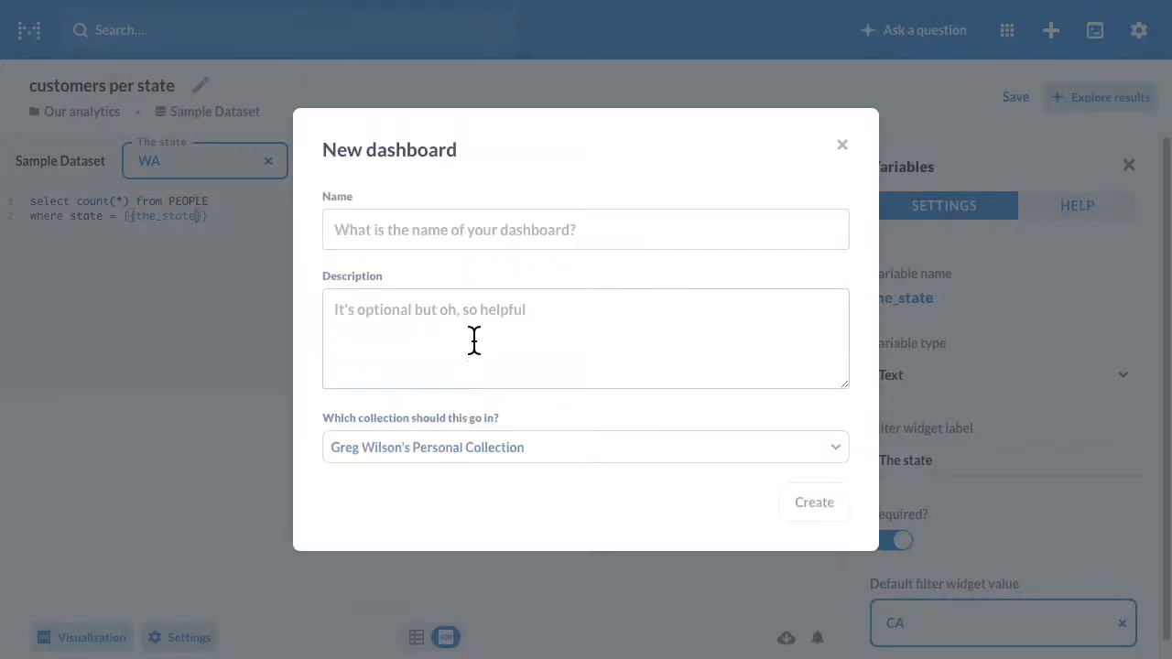
{"action": "left_click", "coordinate": [586, 229]}
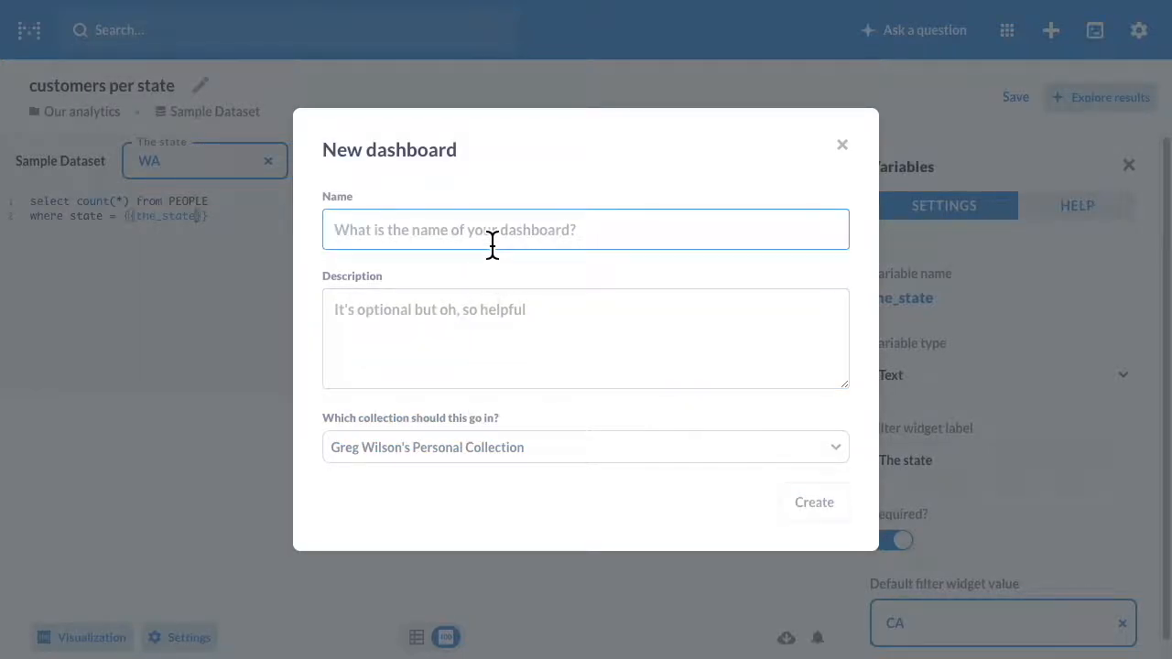
{"action": "type", "text": "demo"}
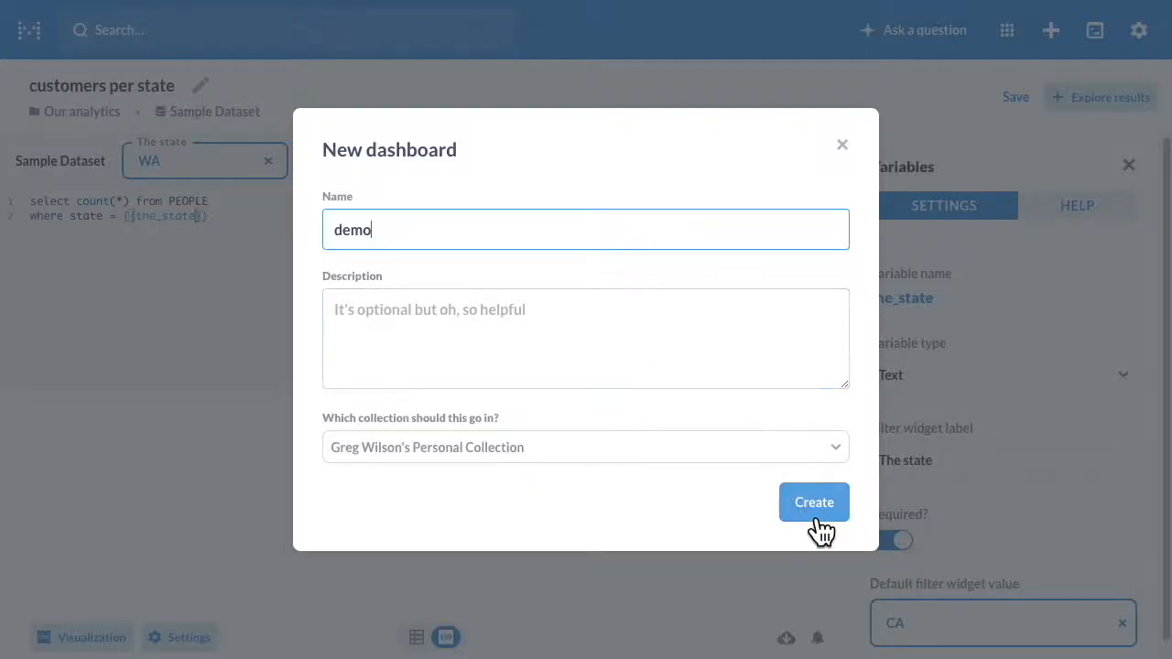
{"action": "left_click", "coordinate": [813, 502]}
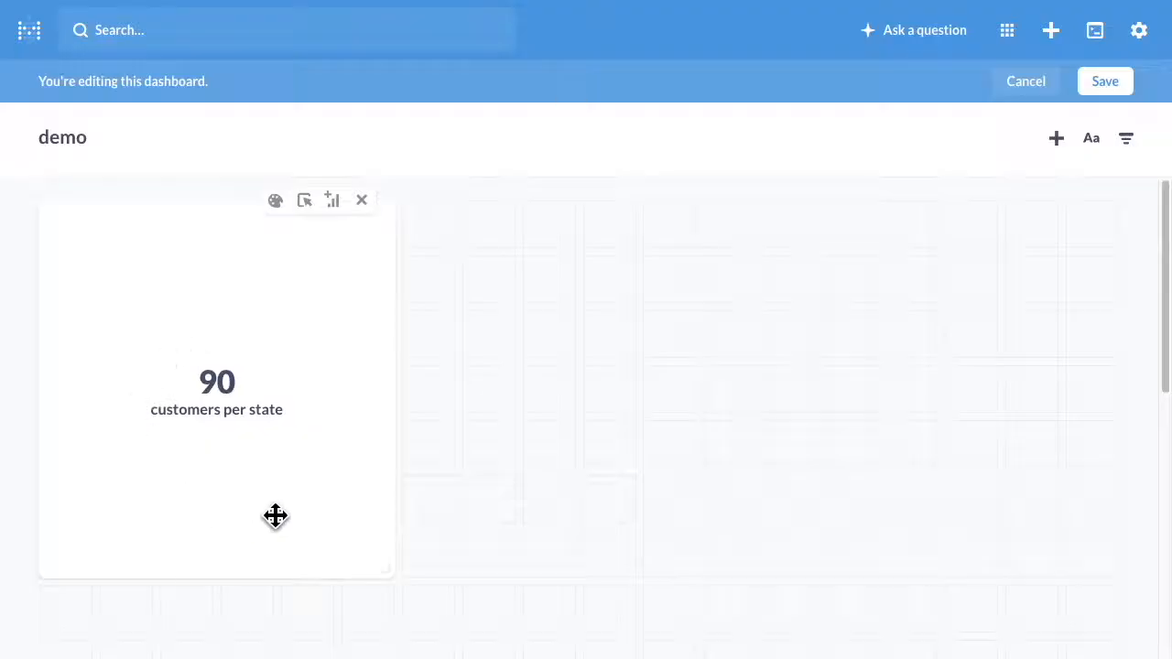
{"action": "mouse_move", "coordinate": [179, 308]}
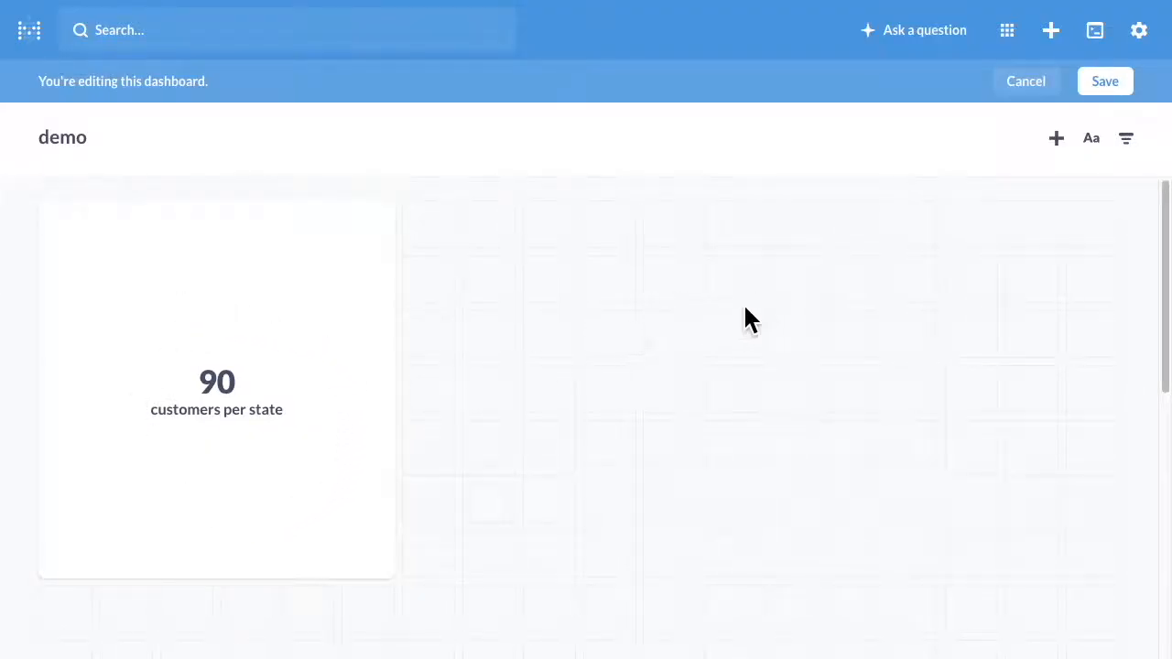
{"action": "mouse_move", "coordinate": [1124, 139]}
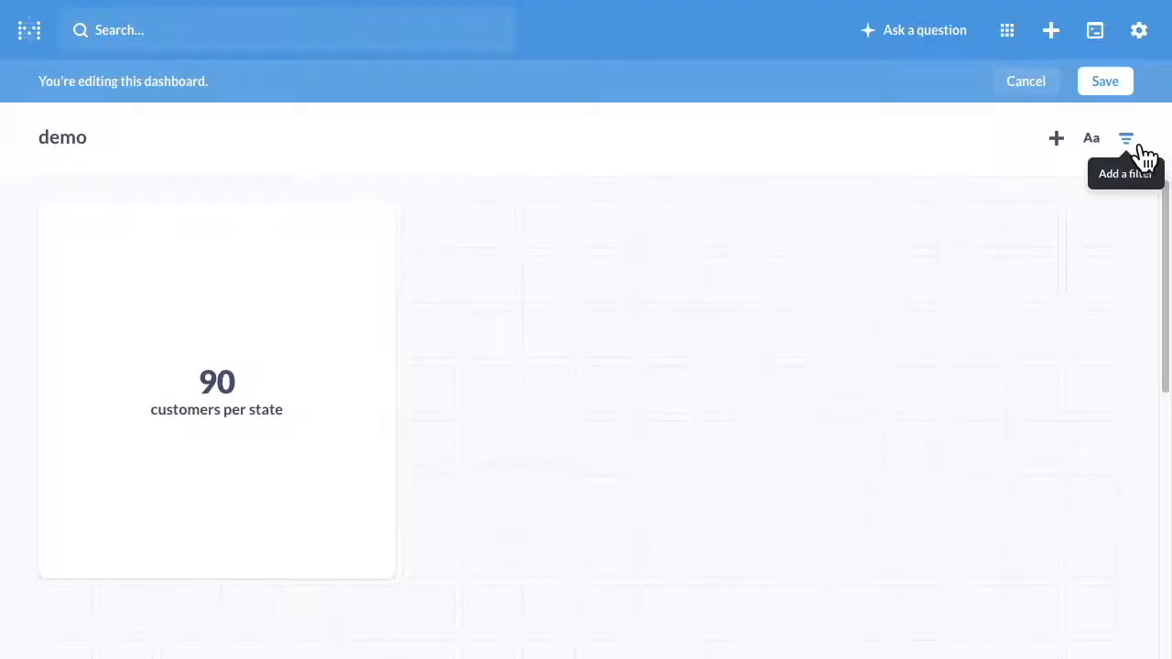
Step: Add a Location filter of type State to the demo dashboard
{"action": "left_click", "coordinate": [1127, 139]}
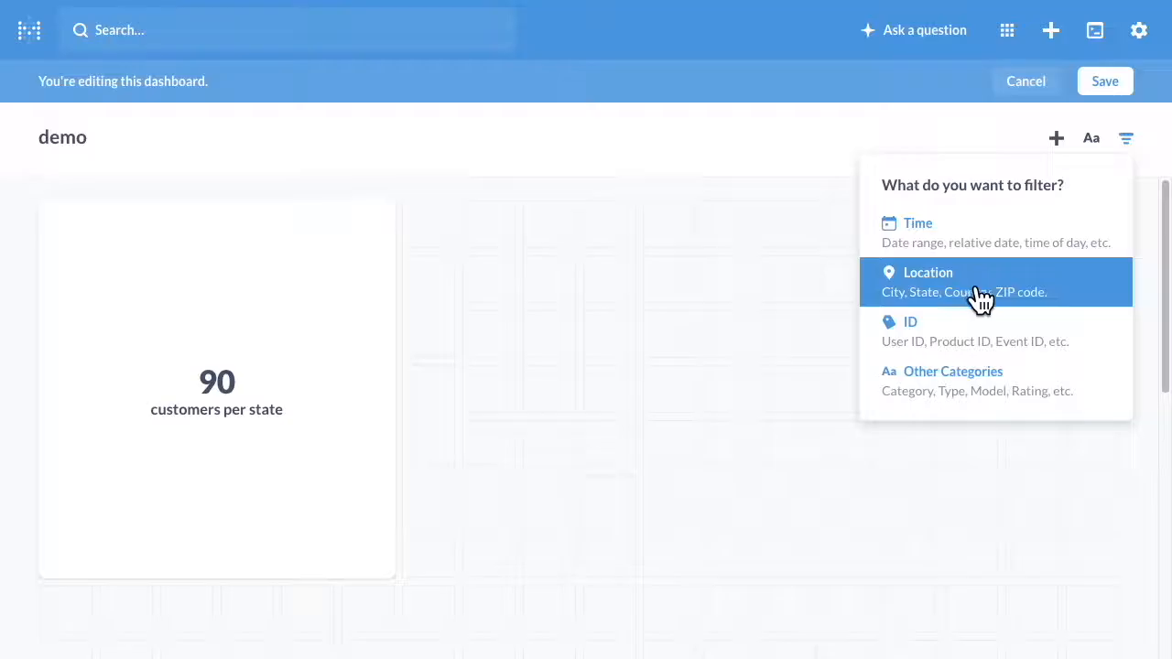
{"action": "left_click", "coordinate": [927, 271]}
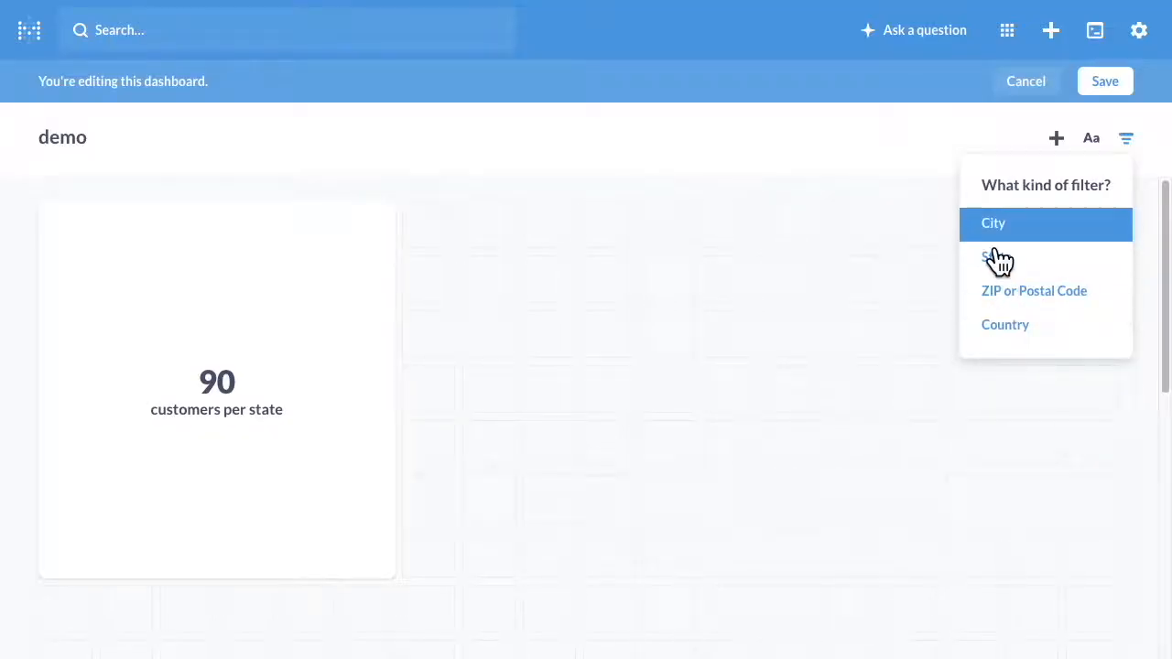
{"action": "mouse_move", "coordinate": [996, 256]}
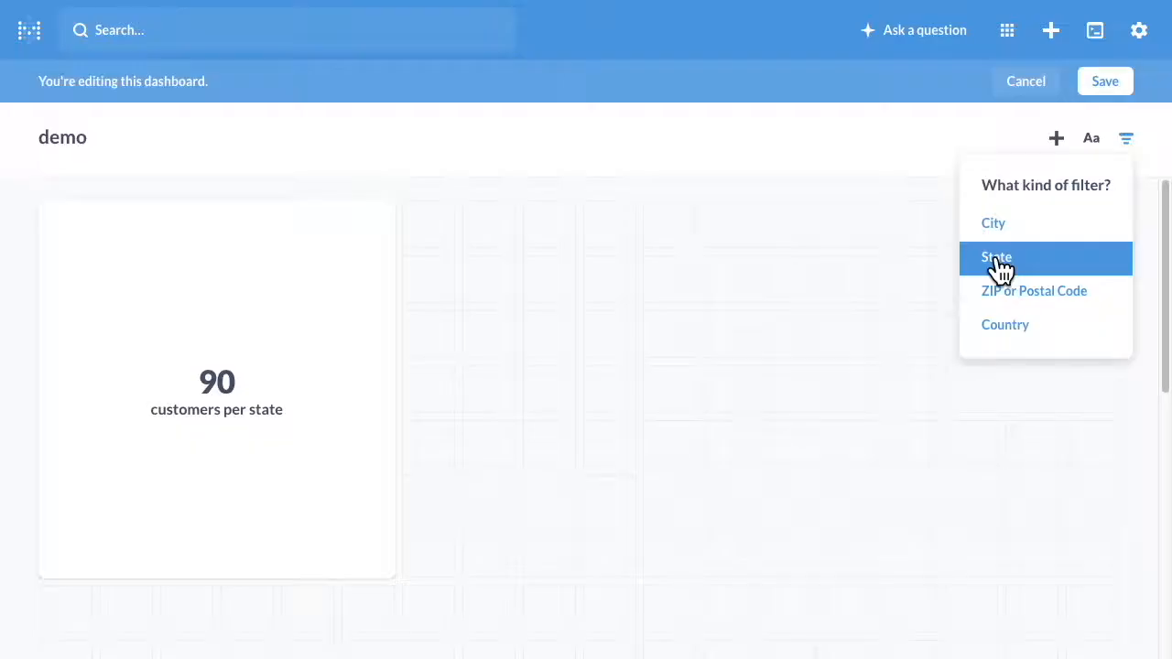
{"action": "left_click", "coordinate": [996, 256]}
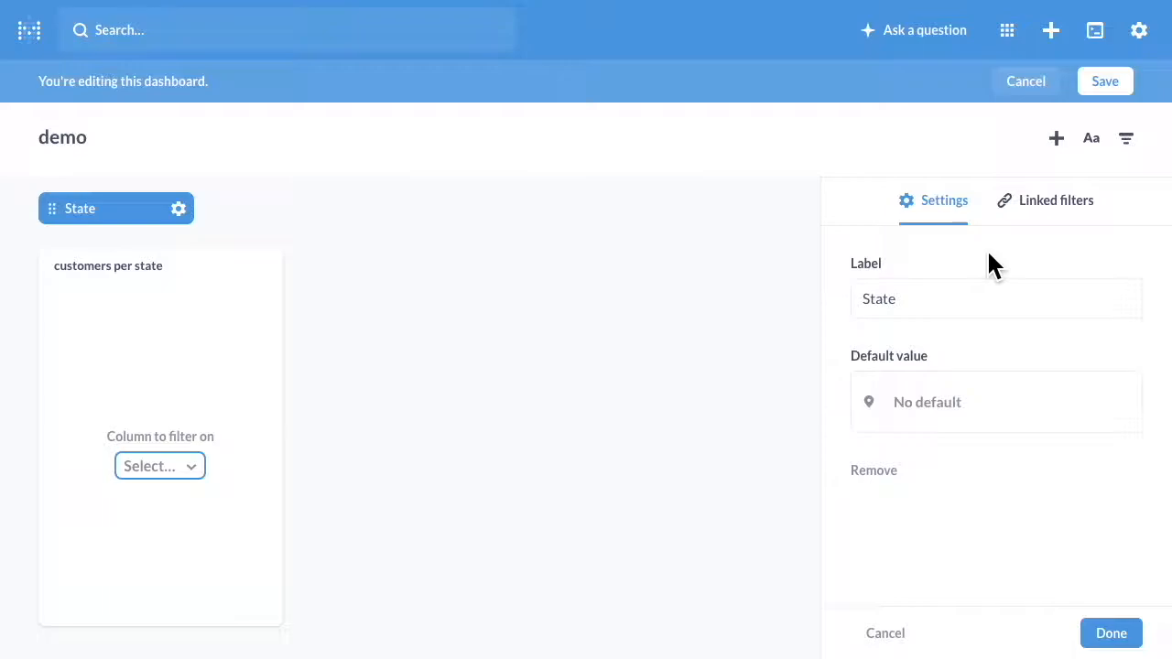
{"action": "mouse_move", "coordinate": [980, 271]}
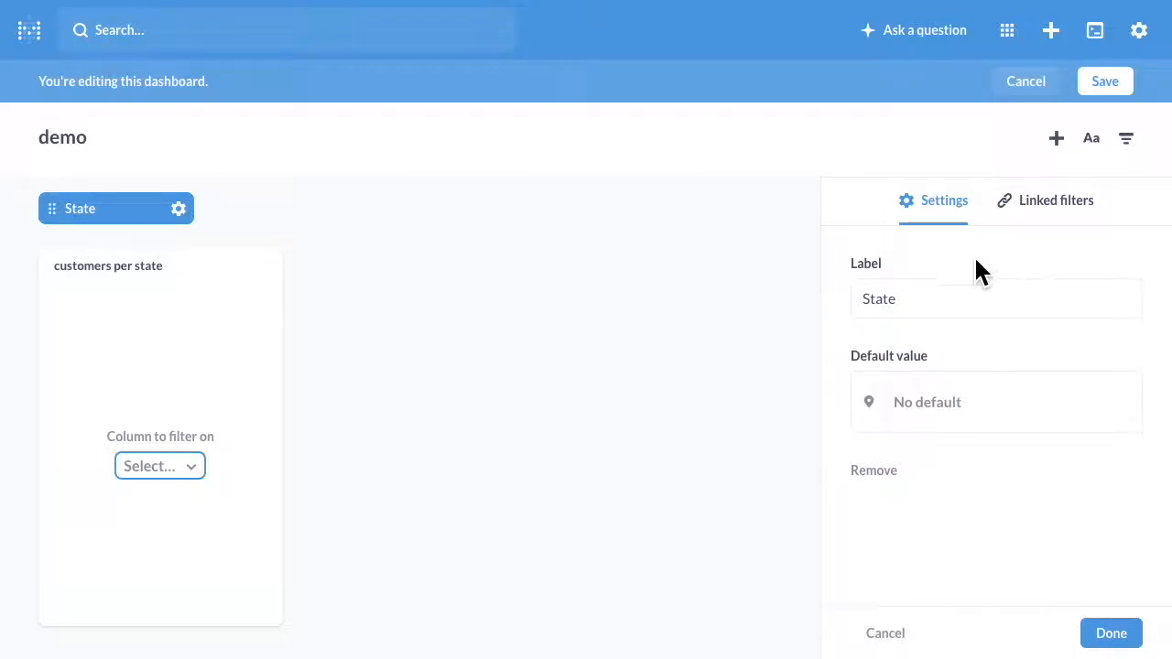
{"action": "mouse_move", "coordinate": [930, 394]}
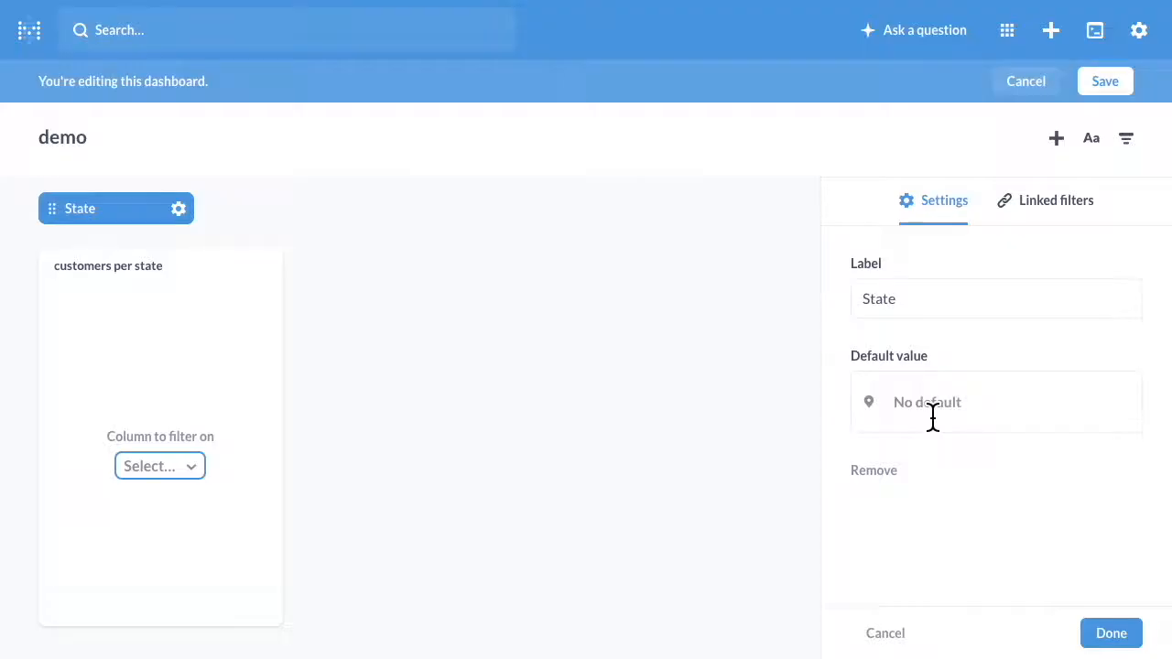
{"action": "mouse_move", "coordinate": [309, 491]}
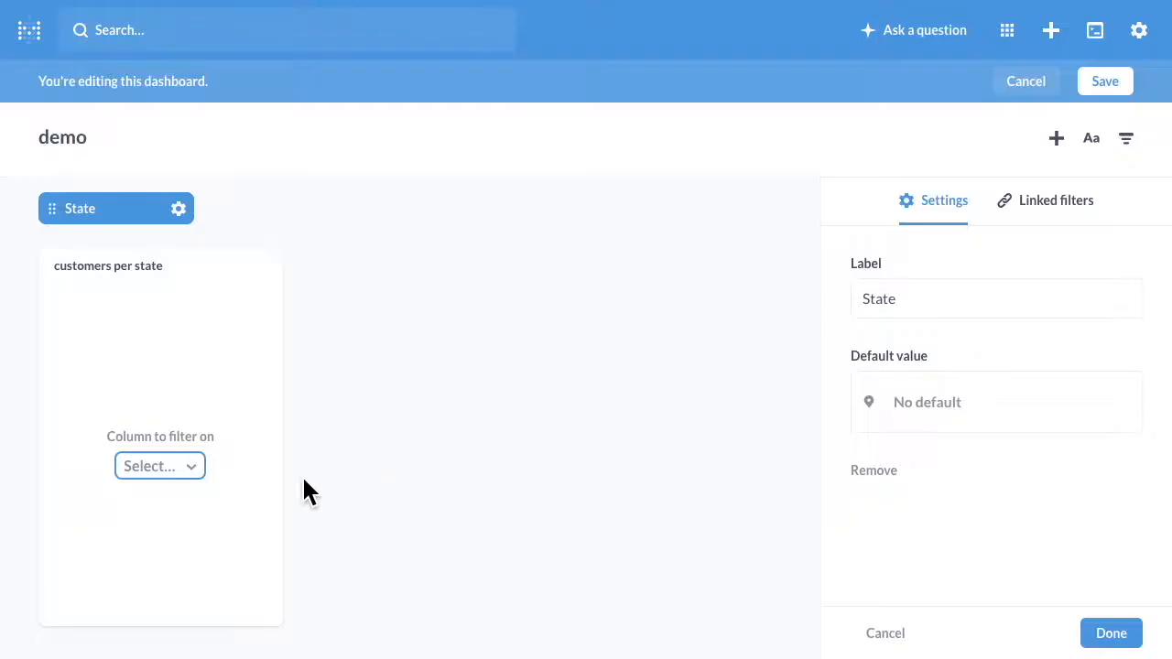
{"action": "mouse_move", "coordinate": [161, 467]}
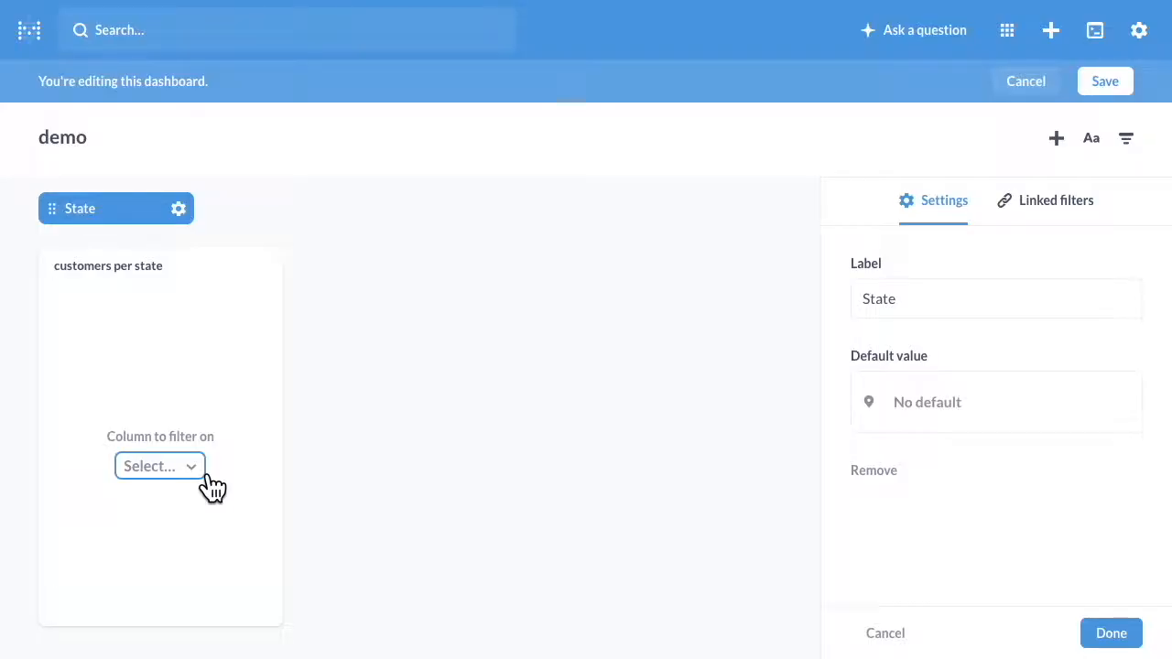
Step: Link the State filter to the card's 'The state' variable and finish
{"action": "left_click", "coordinate": [159, 467]}
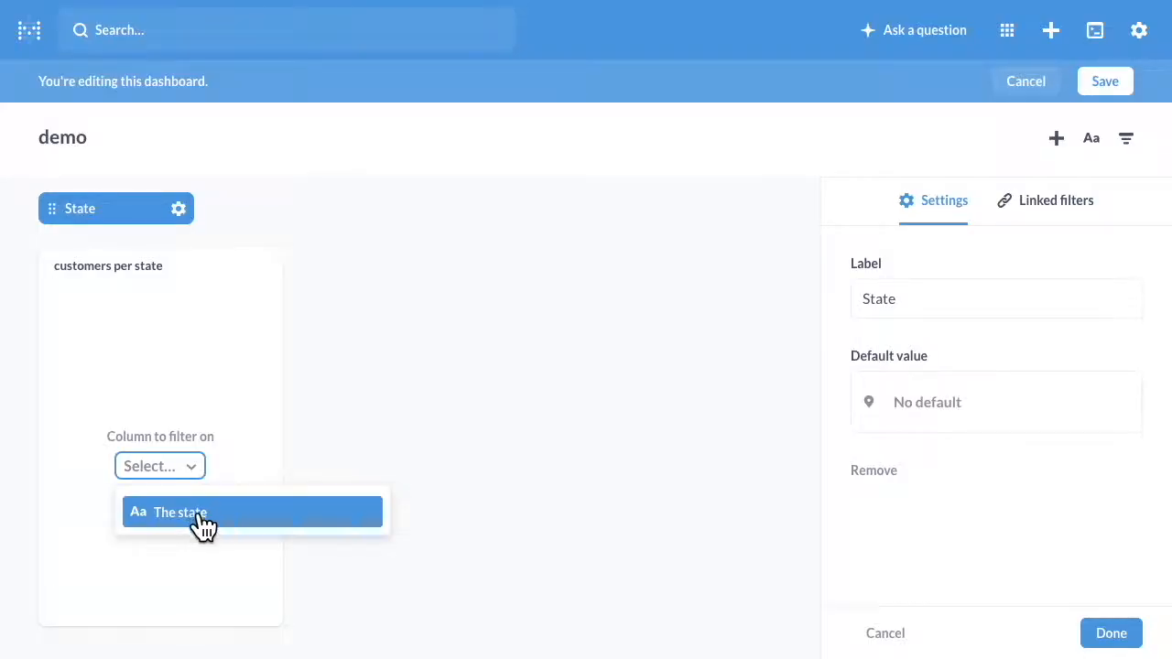
{"action": "left_click", "coordinate": [182, 512]}
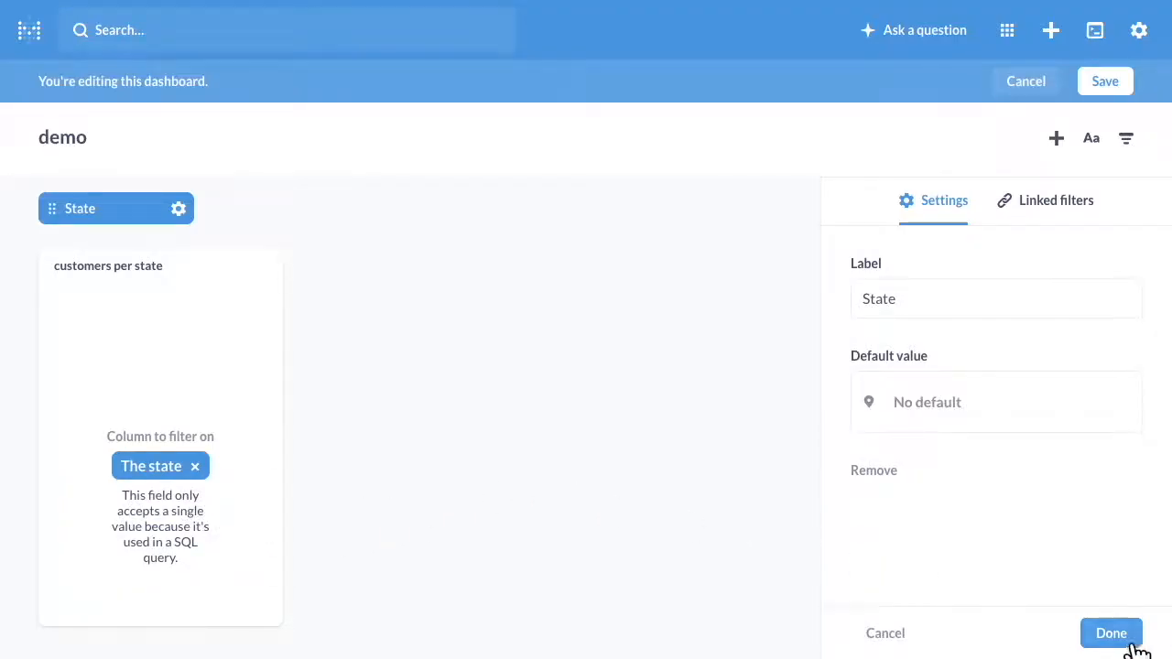
{"action": "left_click", "coordinate": [1110, 634]}
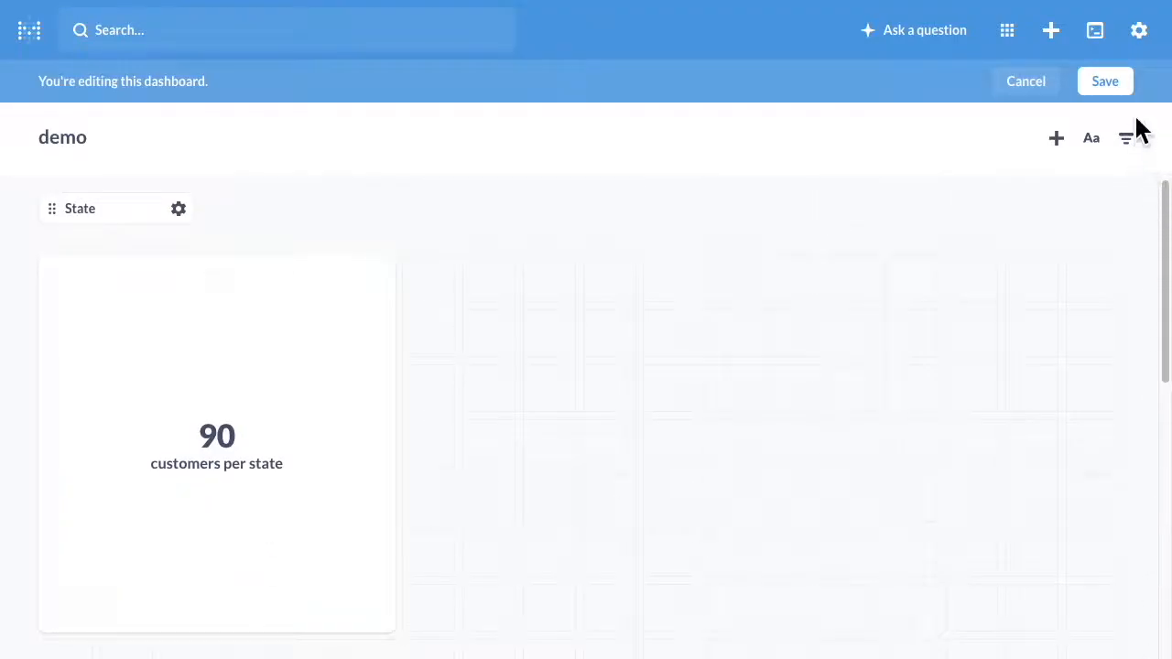
Step: Save the dashboard, then filter by FL (39) and then NY
{"action": "left_click", "coordinate": [1104, 81]}
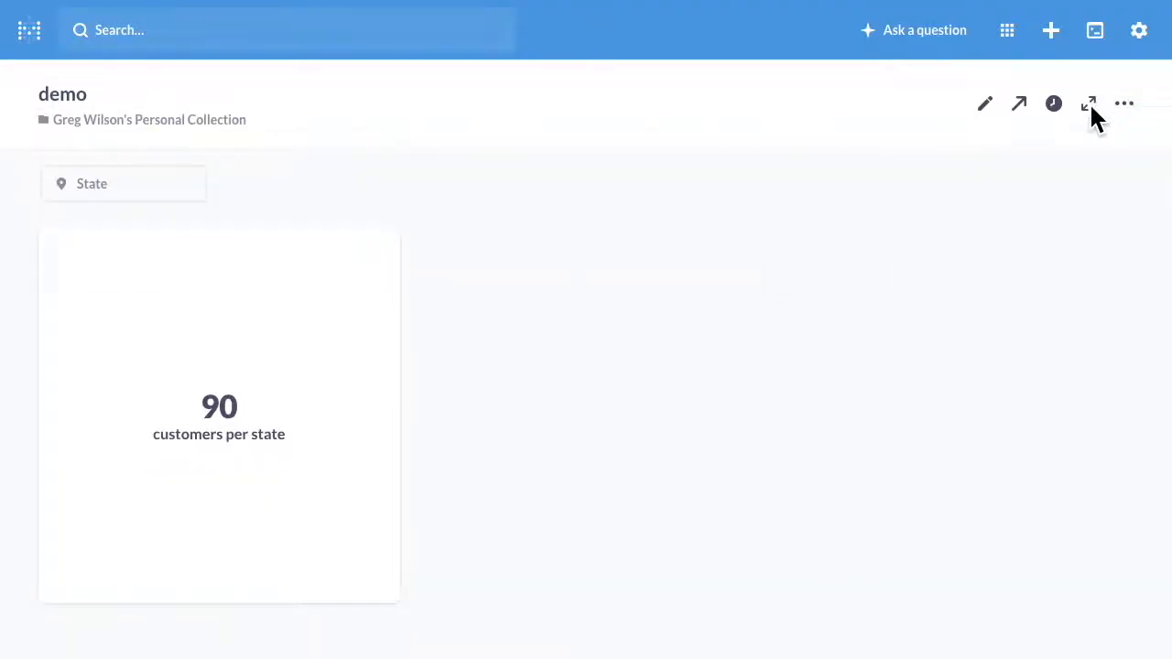
{"action": "mouse_move", "coordinate": [432, 518]}
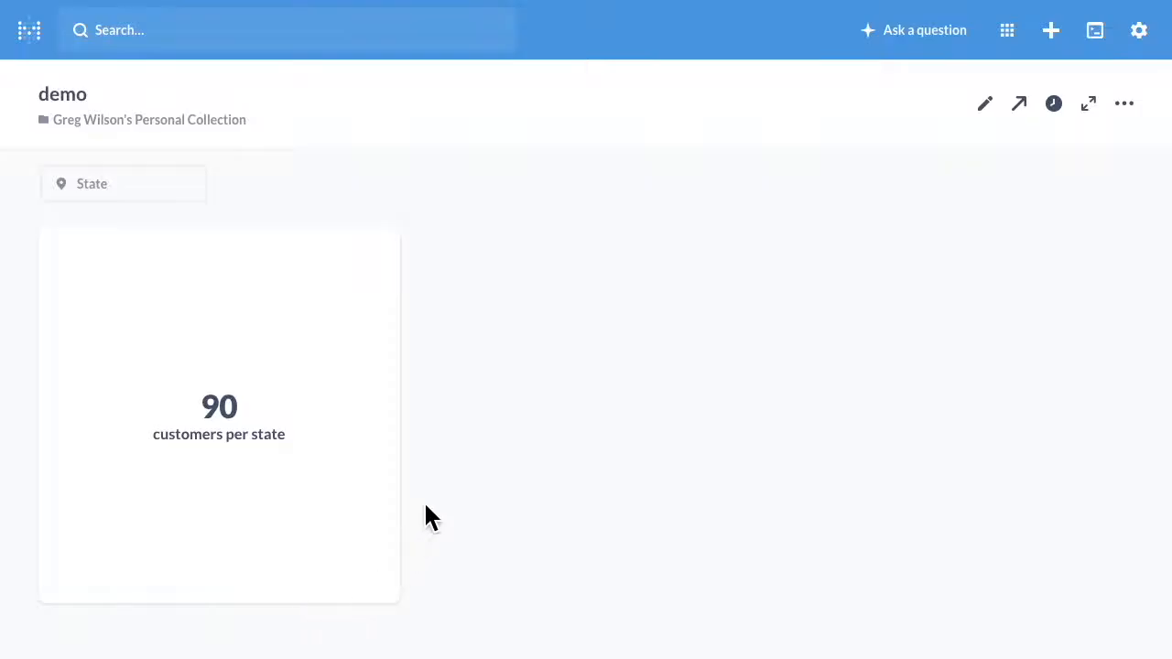
{"action": "mouse_move", "coordinate": [271, 257]}
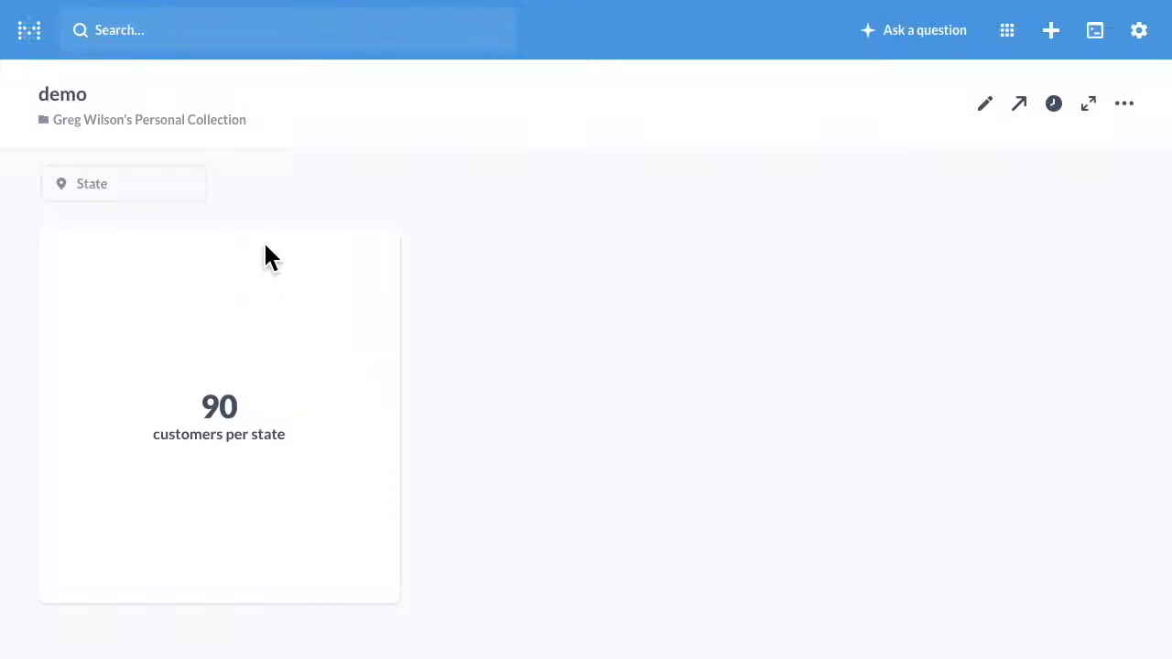
{"action": "left_click", "coordinate": [125, 184]}
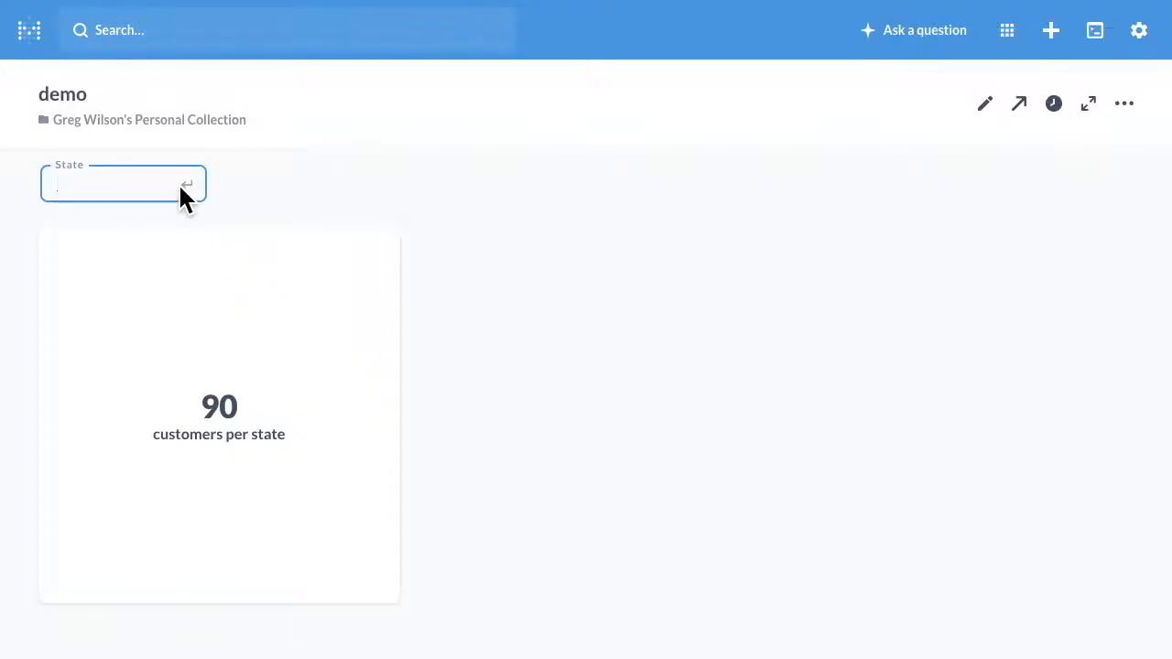
{"action": "type", "text": "FL"}
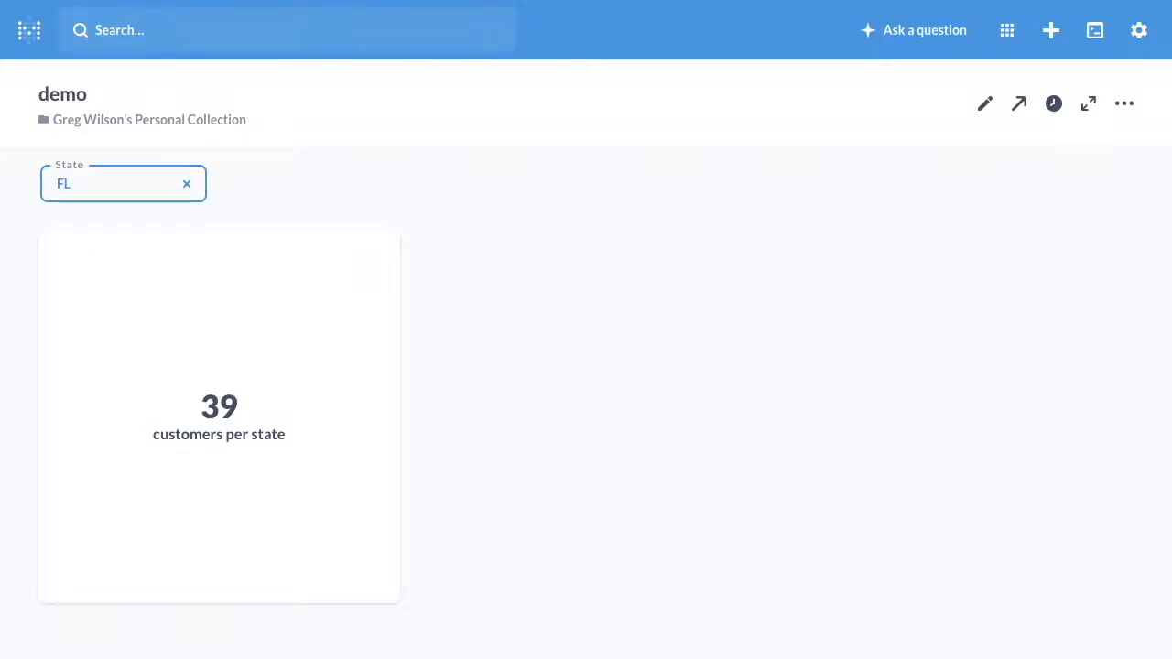
{"action": "key", "text": "Backspace"}
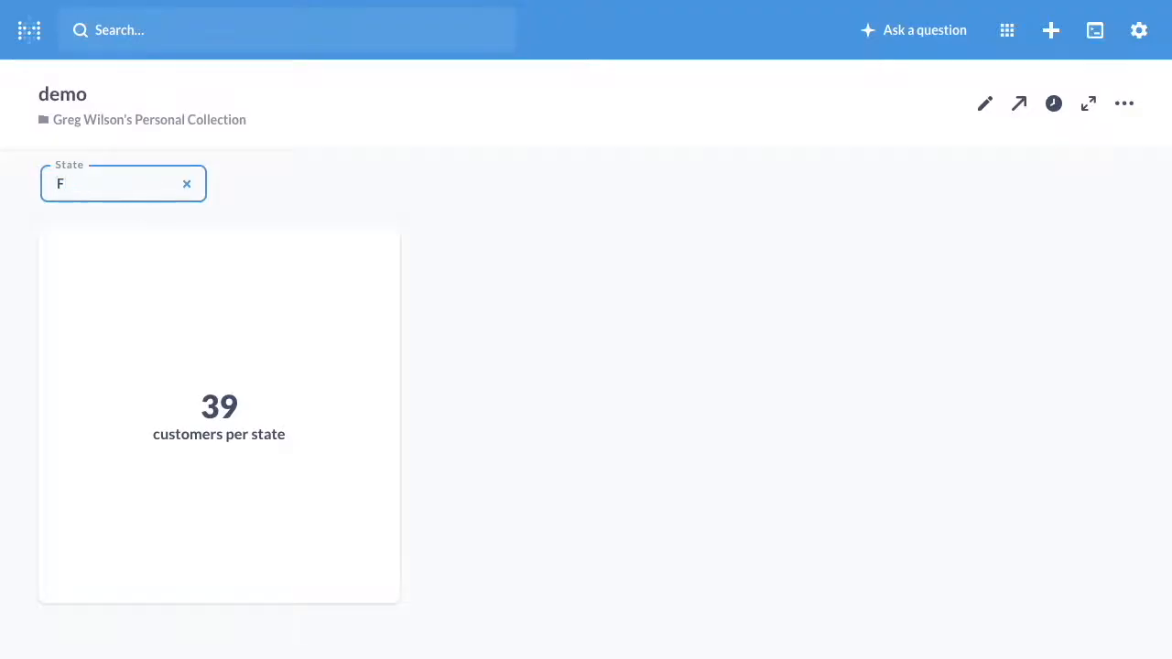
{"action": "type", "text": "NY"}
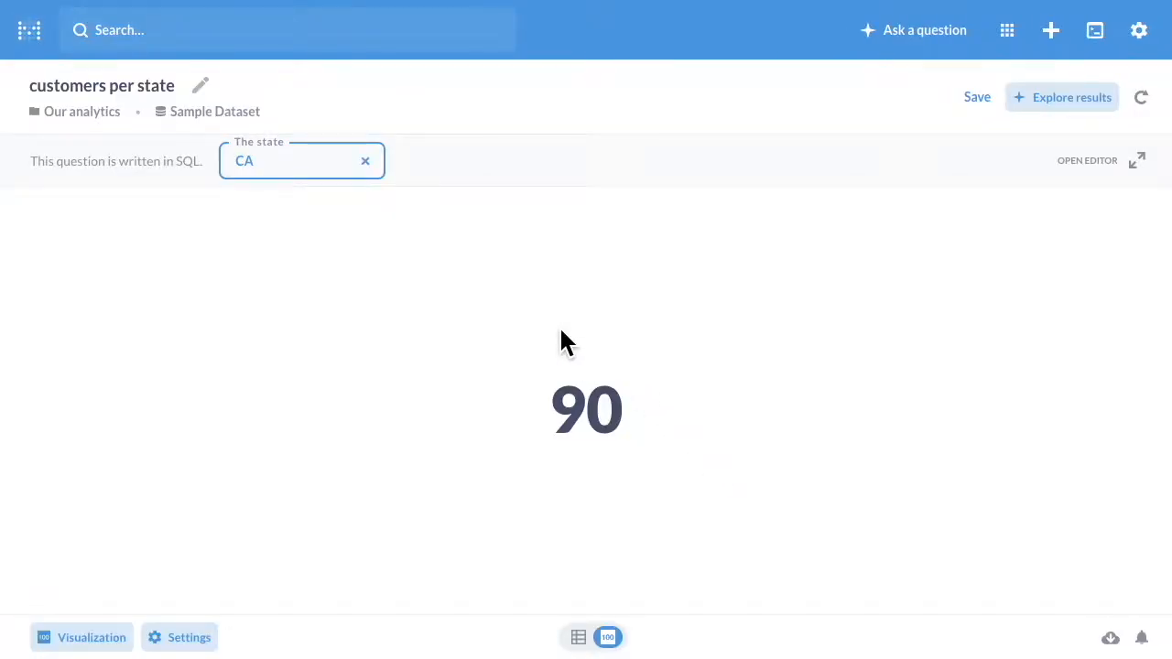
{"action": "mouse_move", "coordinate": [1139, 161]}
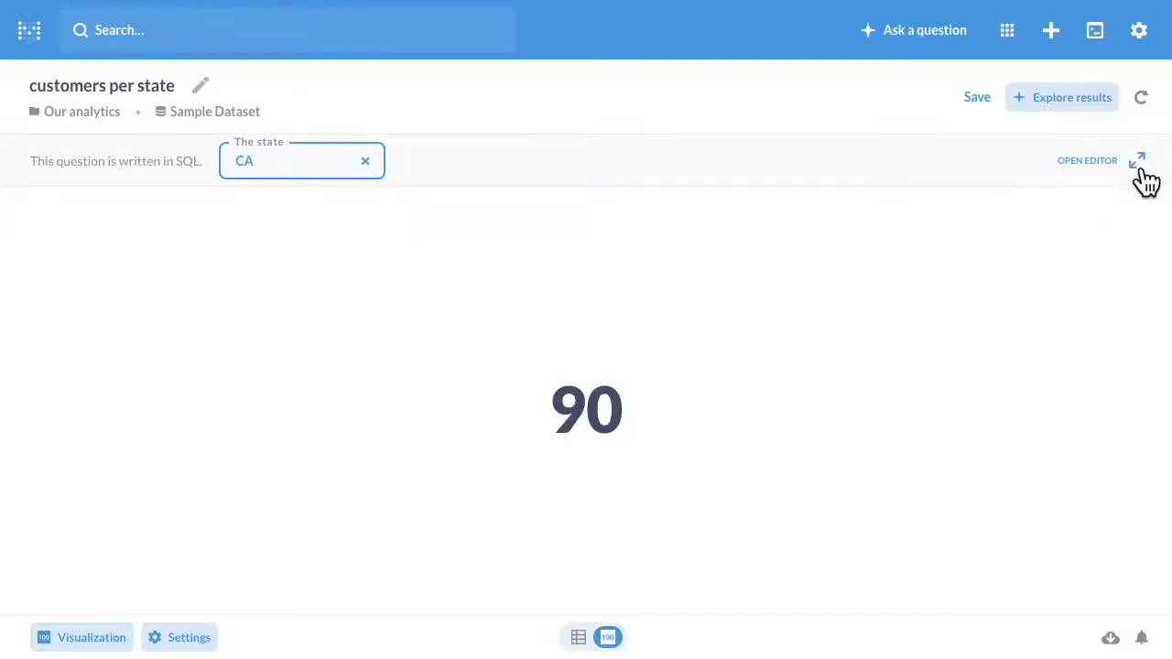
Step: Wrap the where clause in [[ ]] and switch Required off for the_state
{"action": "left_click", "coordinate": [1139, 157]}
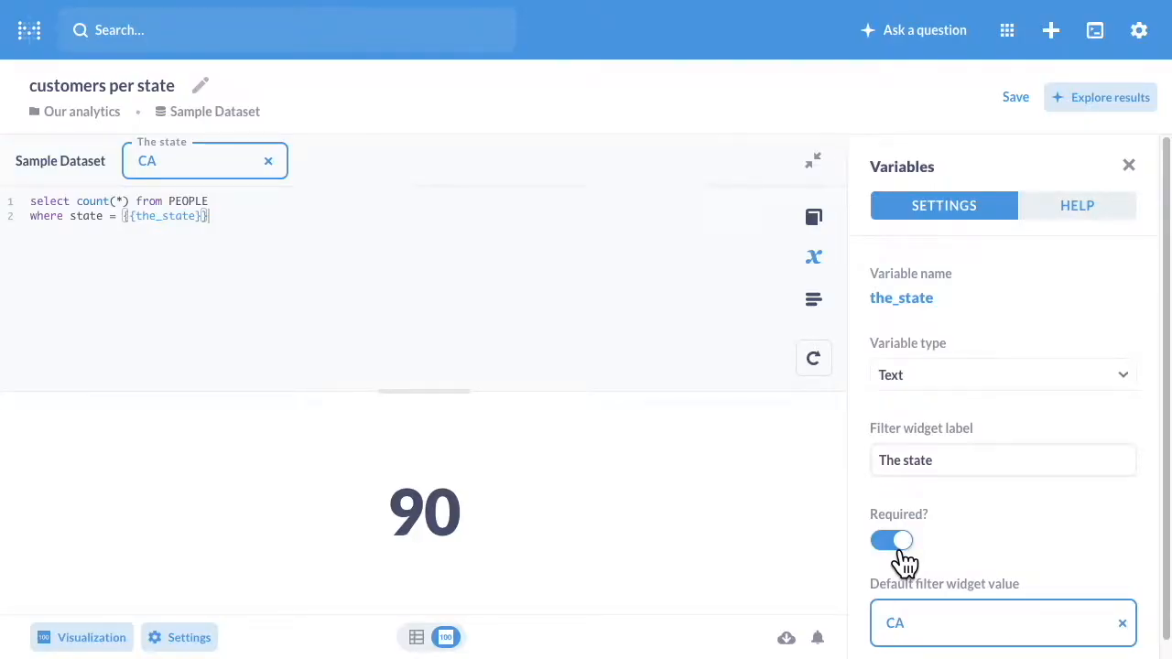
{"action": "left_click", "coordinate": [890, 538]}
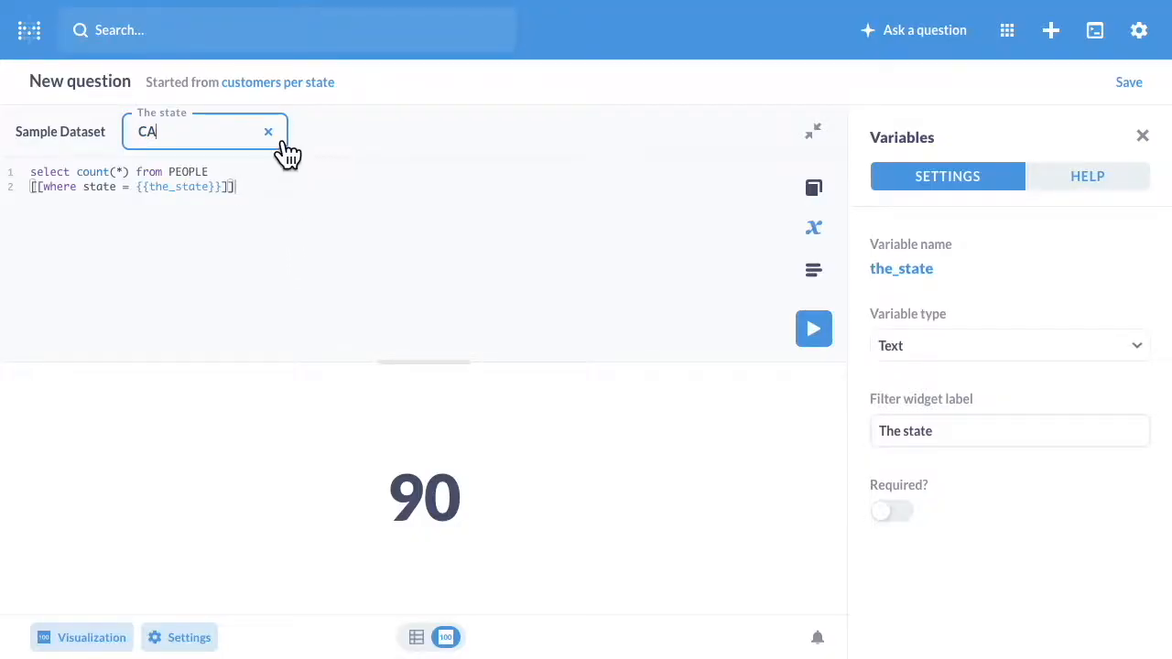
Step: Clear the state value and run, counting all 2,500 customers
{"action": "left_click", "coordinate": [813, 328]}
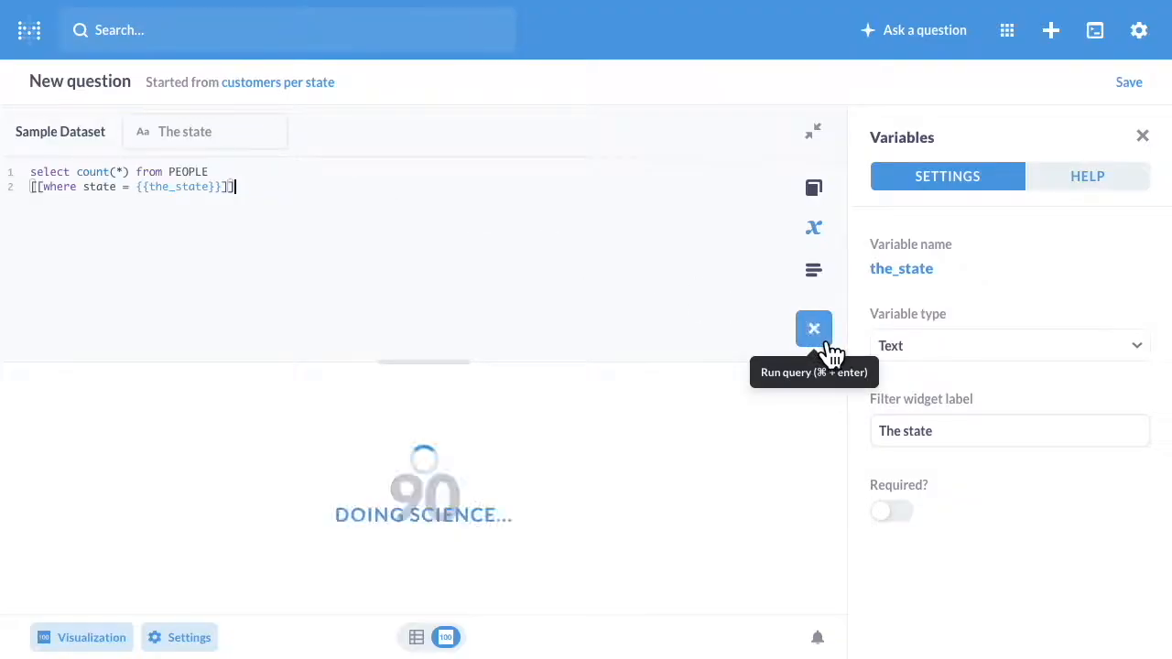
{"action": "left_click", "coordinate": [813, 328]}
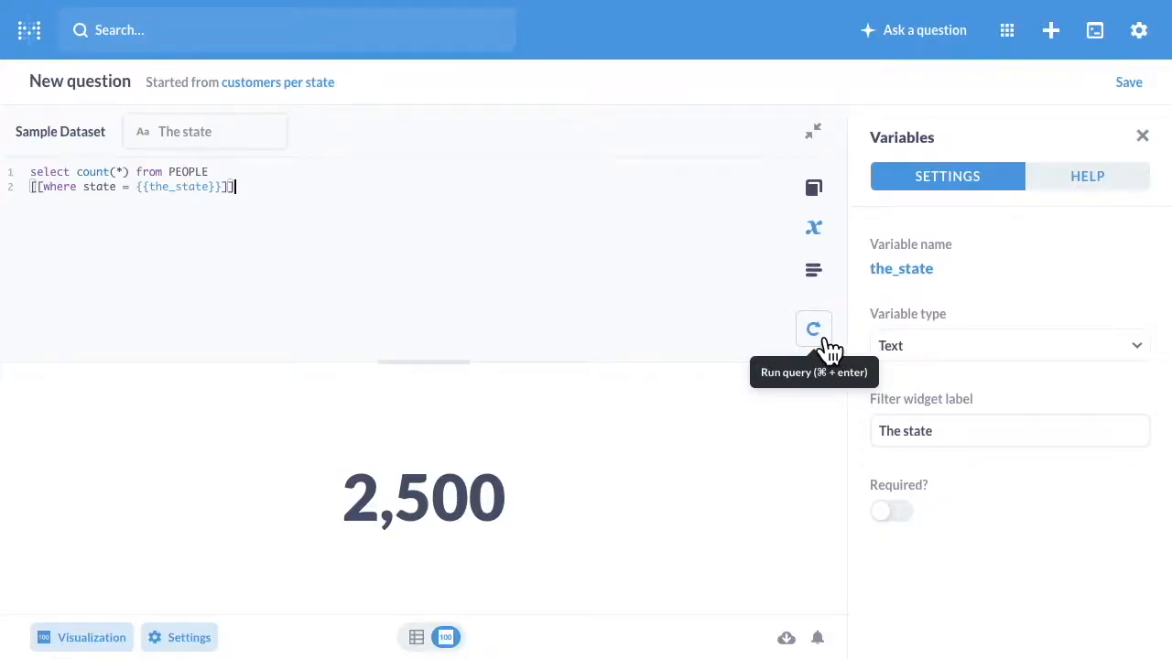
{"action": "mouse_move", "coordinate": [282, 154]}
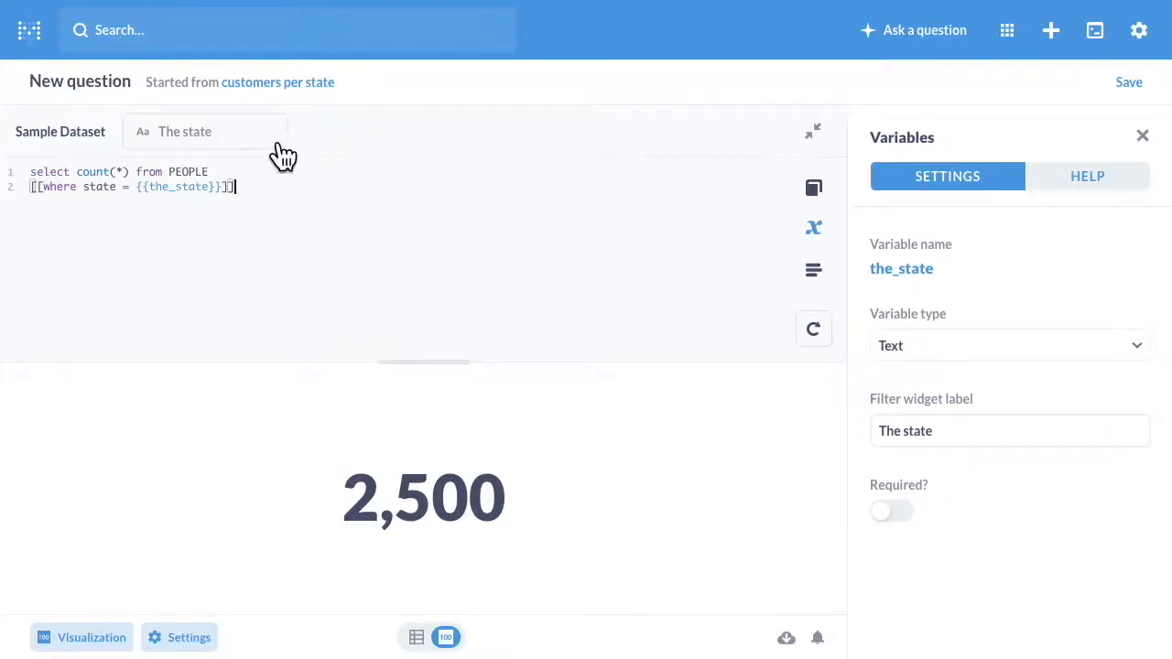
Step: Enter OR in The state widget and run, getting 40
{"action": "left_click", "coordinate": [202, 131]}
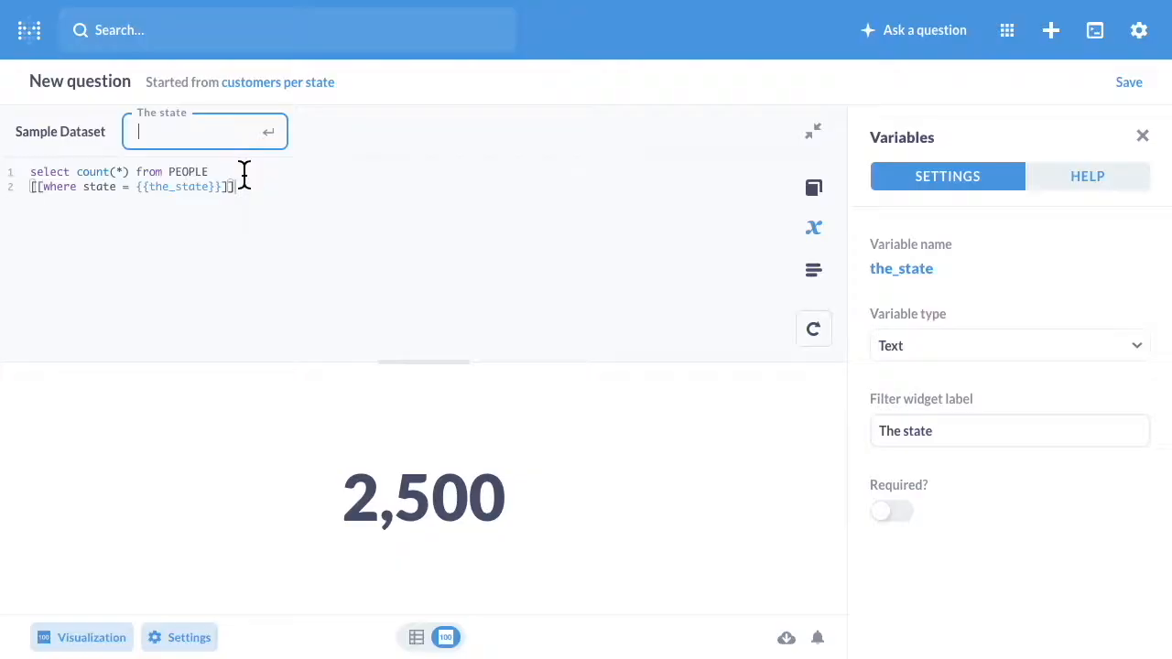
{"action": "type", "text": "OR"}
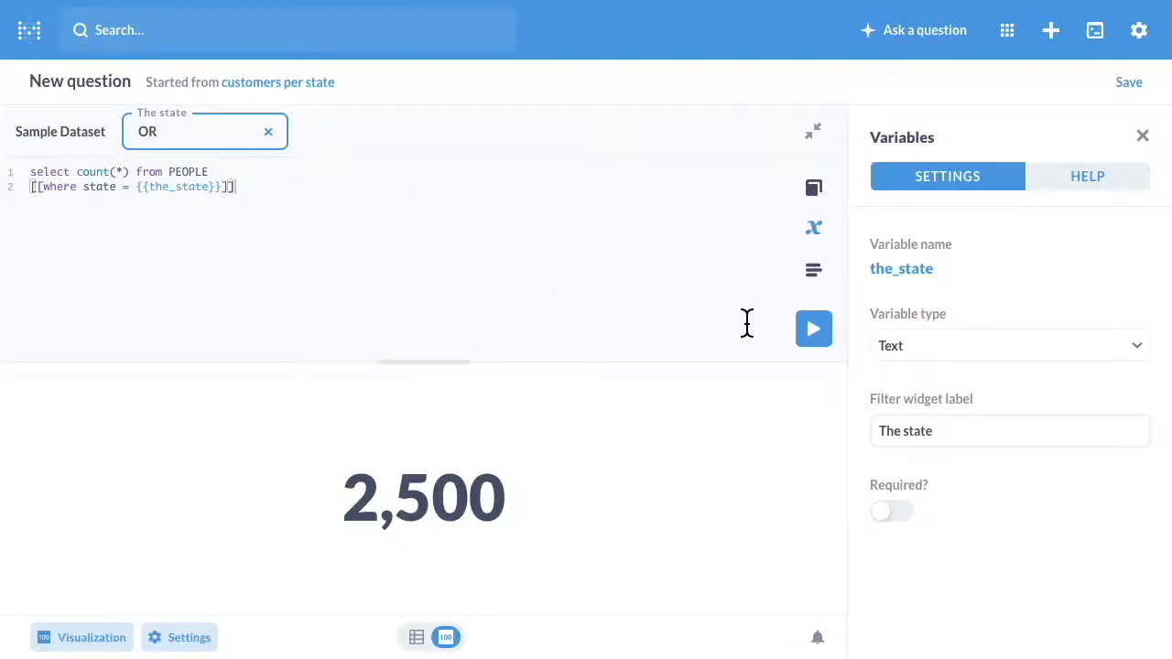
{"action": "left_click", "coordinate": [813, 330]}
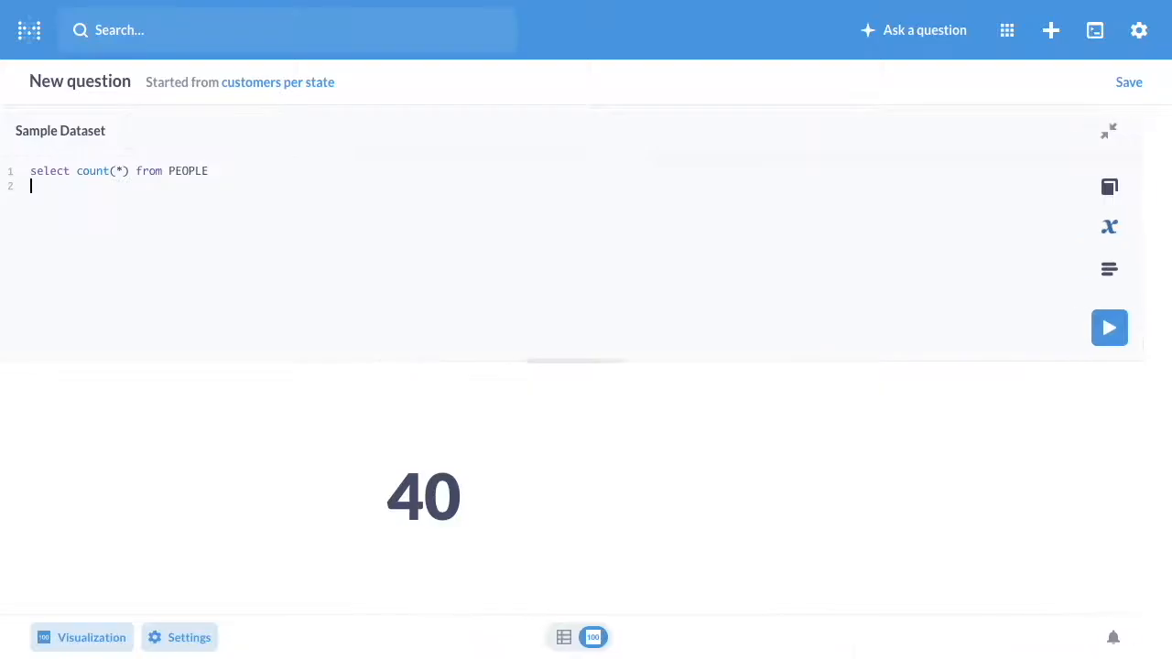
Step: Rerun the query with the where line deleted, returning 2,500
{"action": "left_click", "coordinate": [1110, 328]}
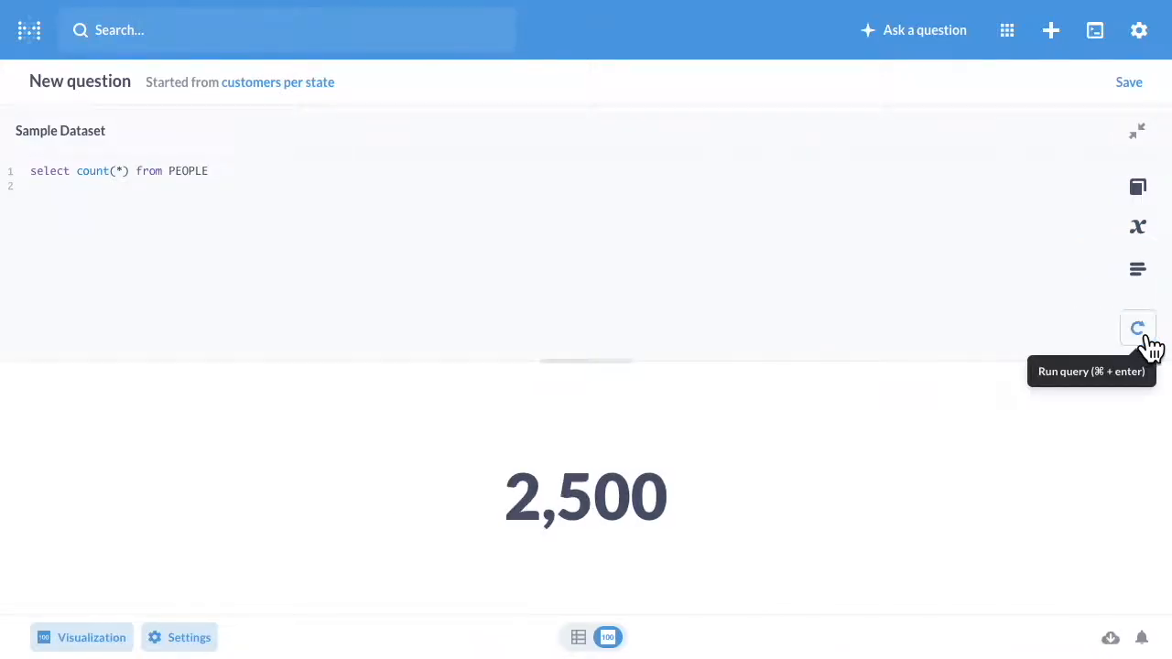